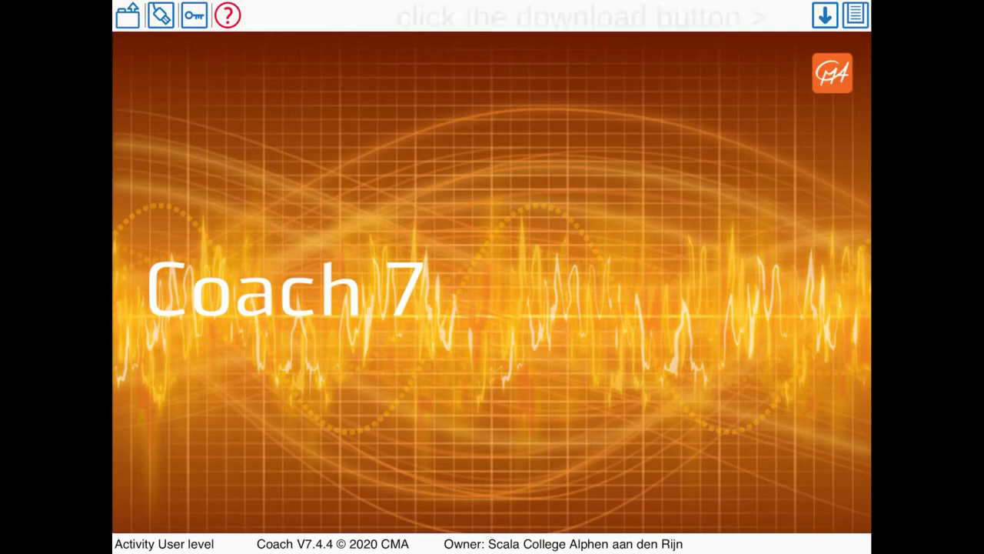
Download the English CMA project set from the CMA website.
click(823, 17)
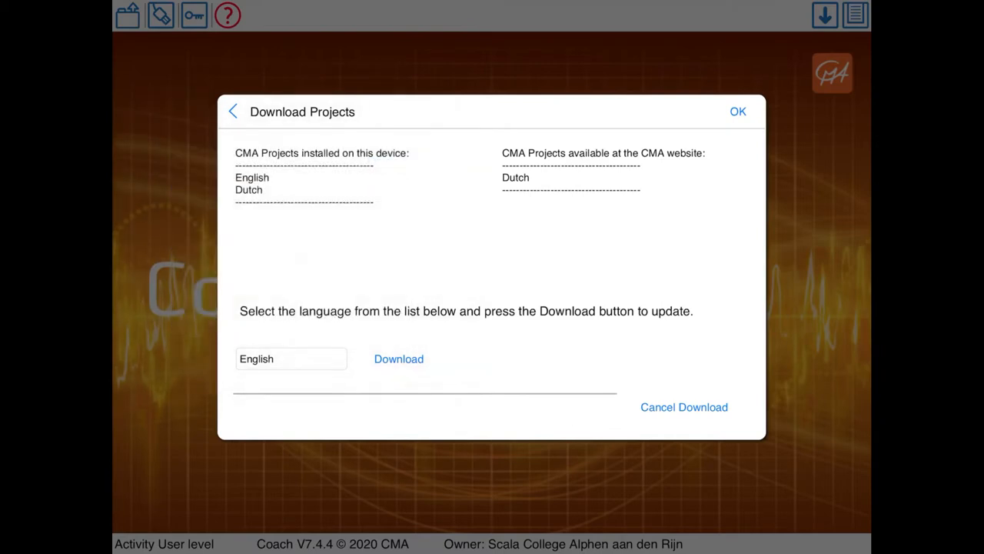
click(399, 359)
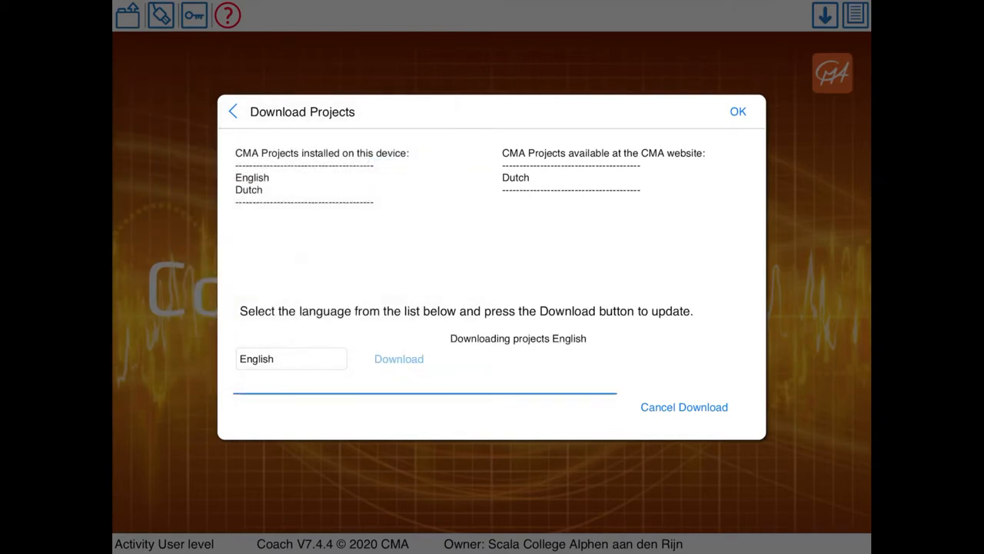
click(737, 112)
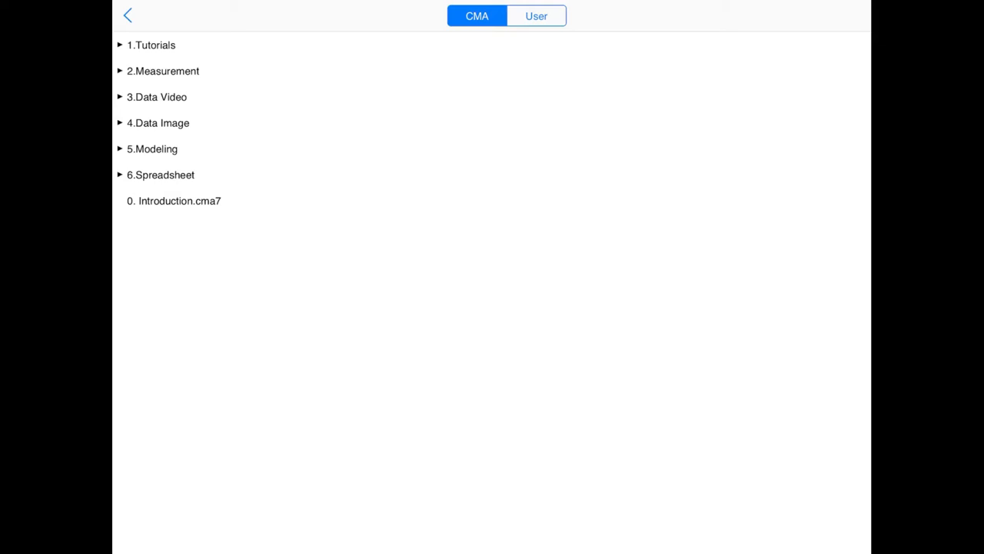
Open '1. Manual video measurement - start of the sprinter' from 1.Tutorials > 5.Data Video.
click(535, 16)
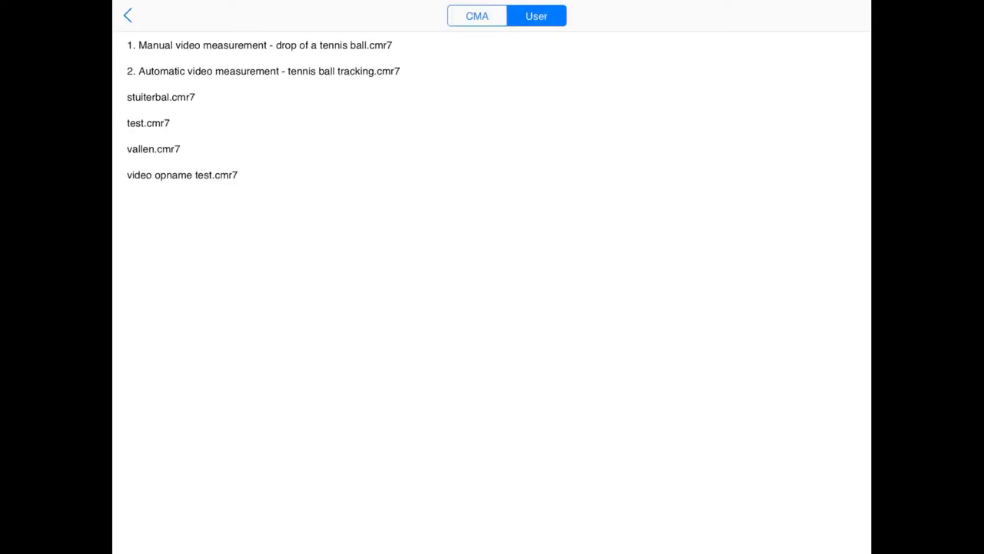
click(477, 15)
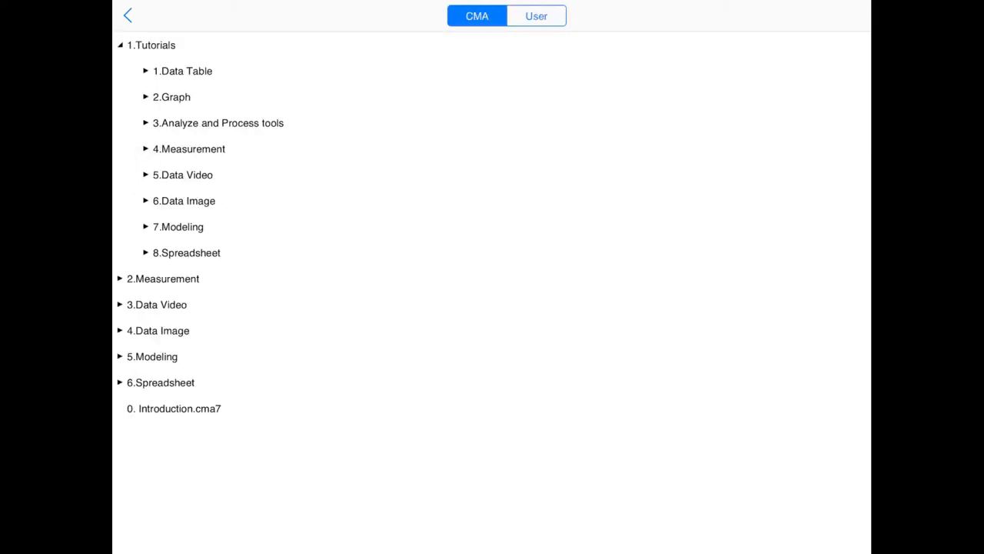
click(183, 175)
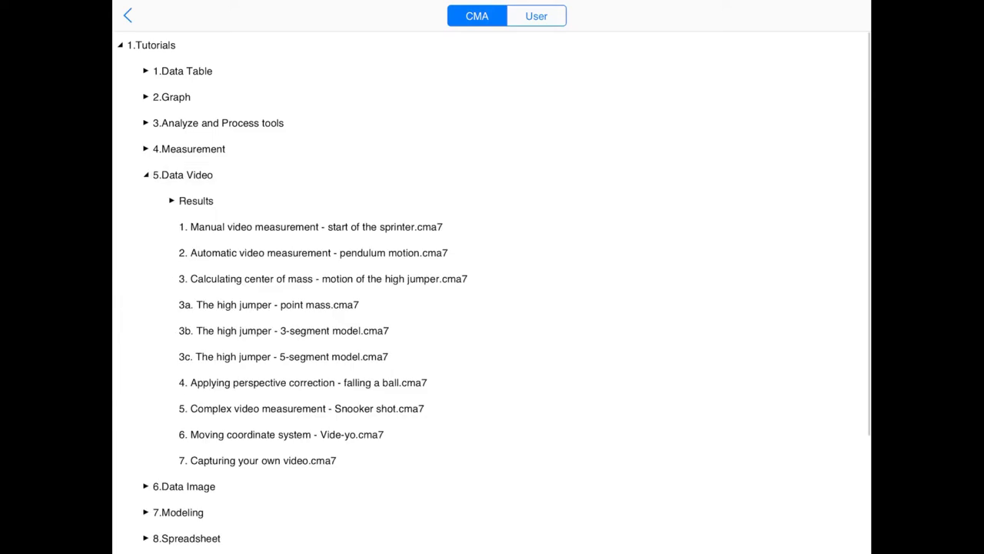
click(315, 226)
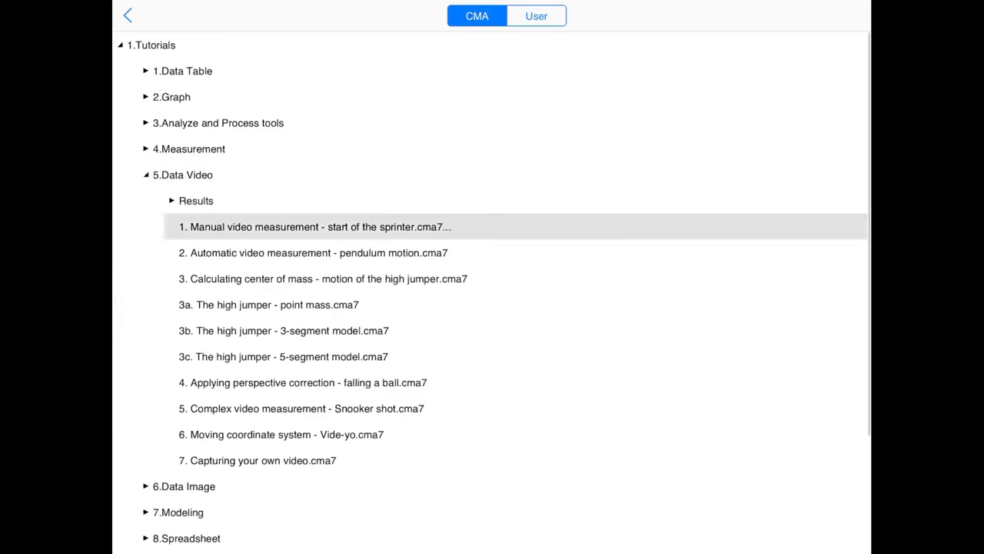
click(312, 226)
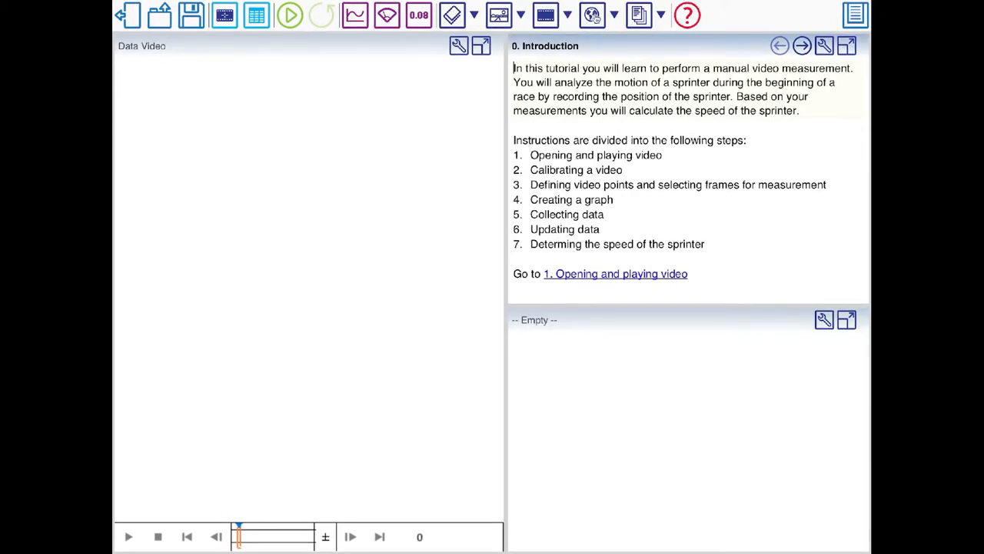
Preview the tennis-ball drop clip and load it into the video pane as Video 1.
click(616, 273)
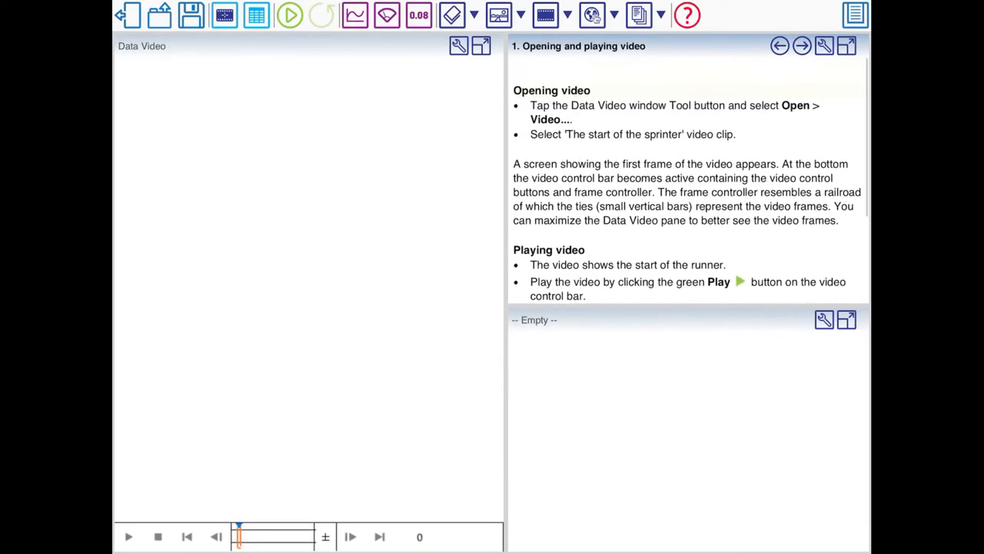
click(456, 45)
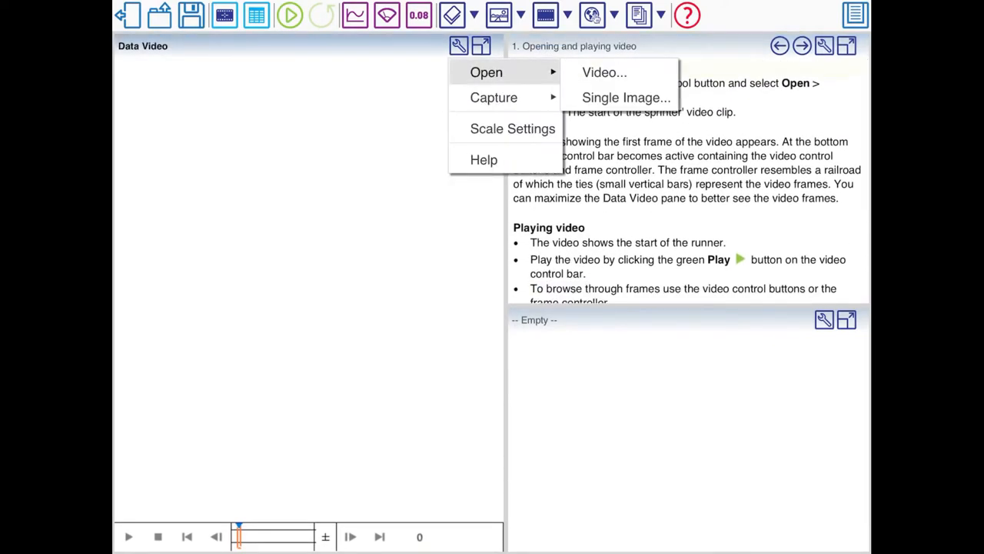
click(602, 71)
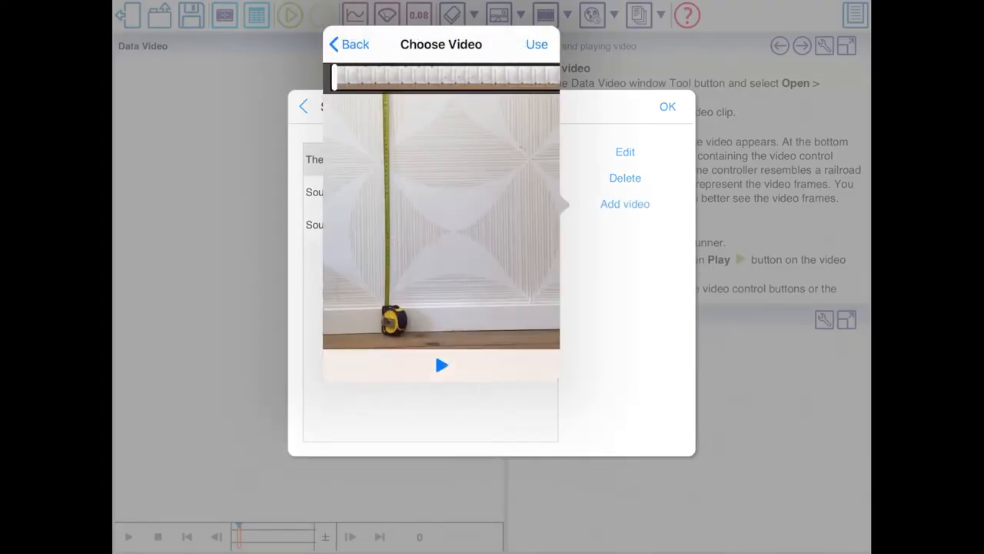
click(441, 364)
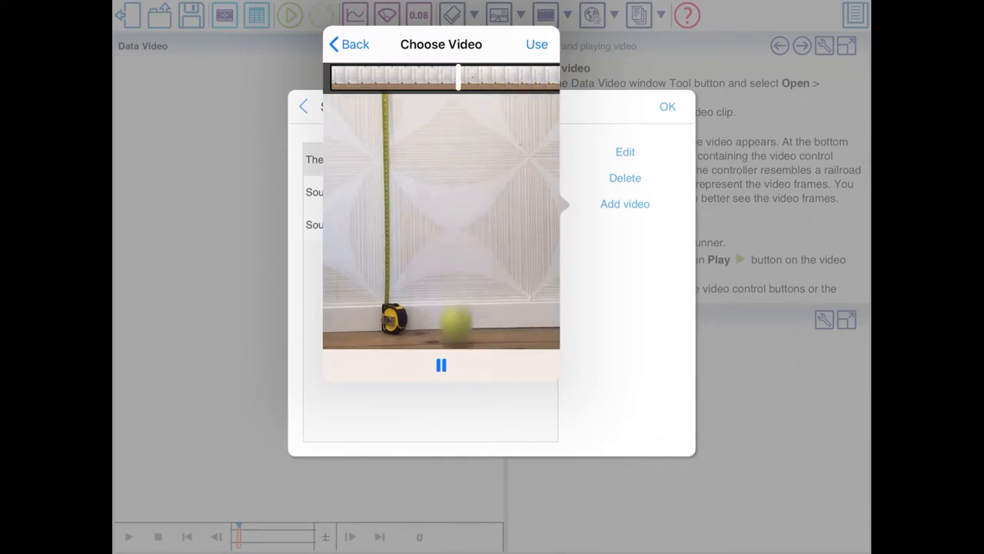
click(440, 365)
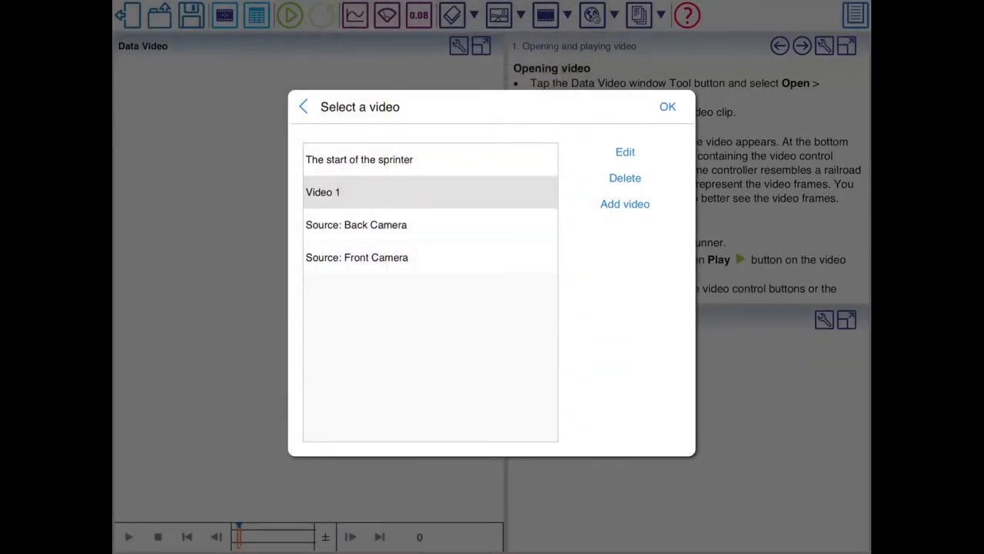
click(667, 106)
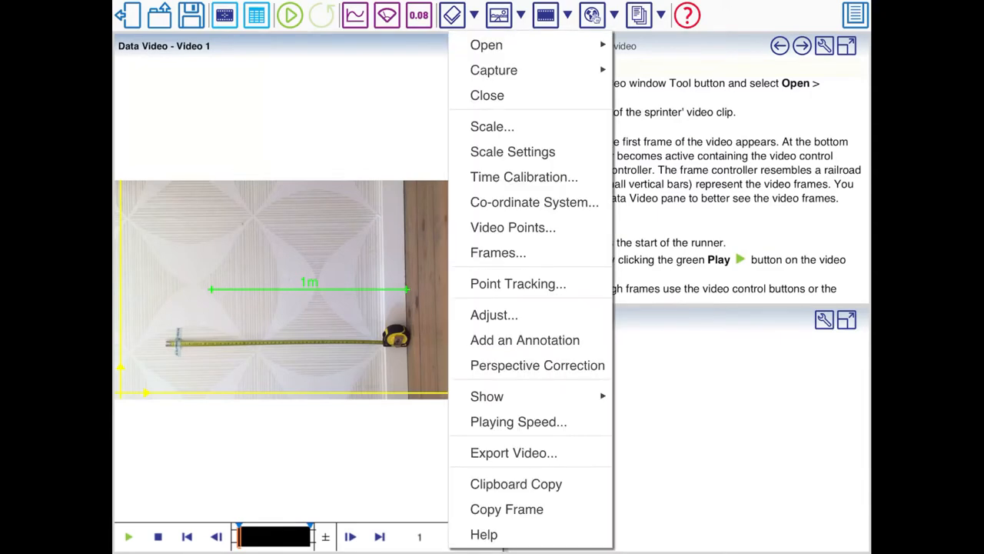
Rotate the tennis-ball video 90° so it stands upright.
click(493, 315)
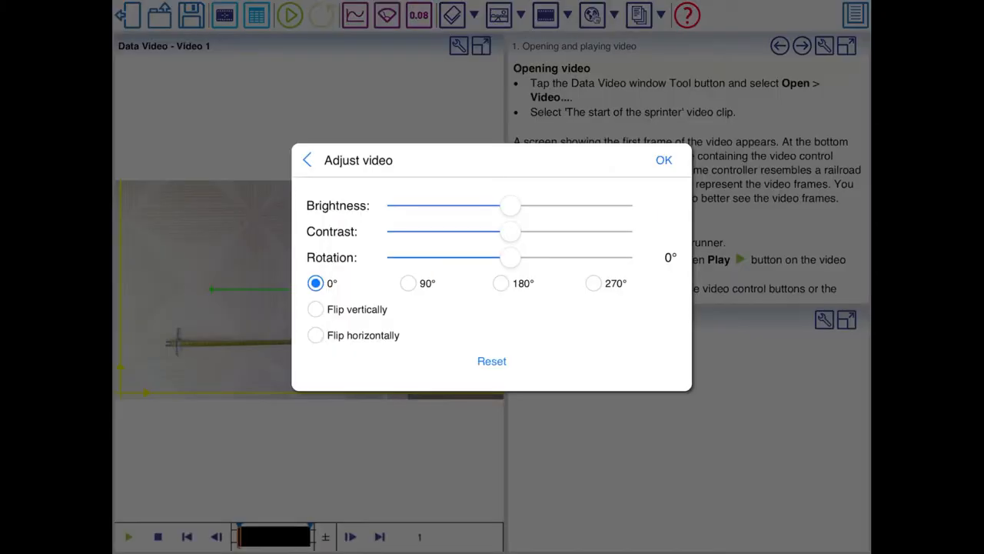
click(407, 283)
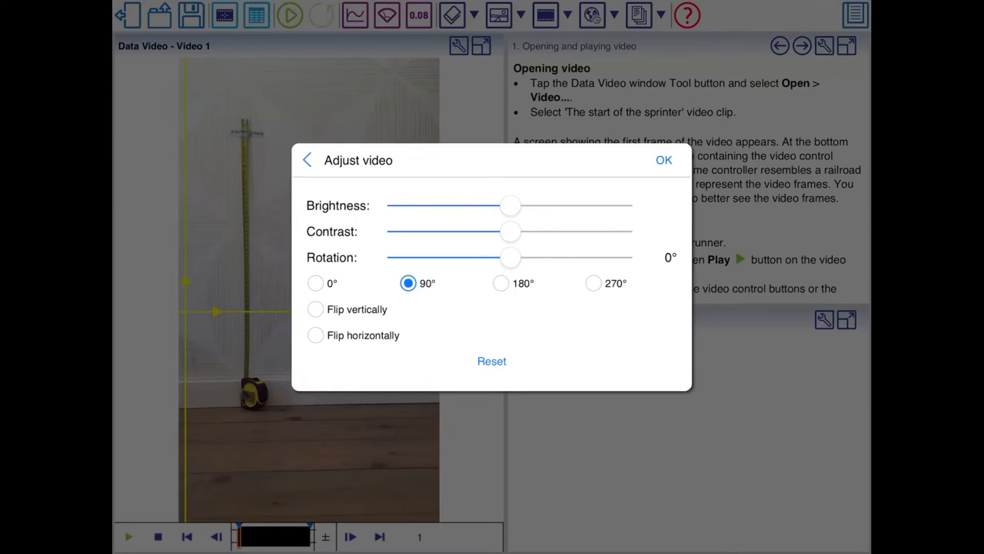
click(664, 160)
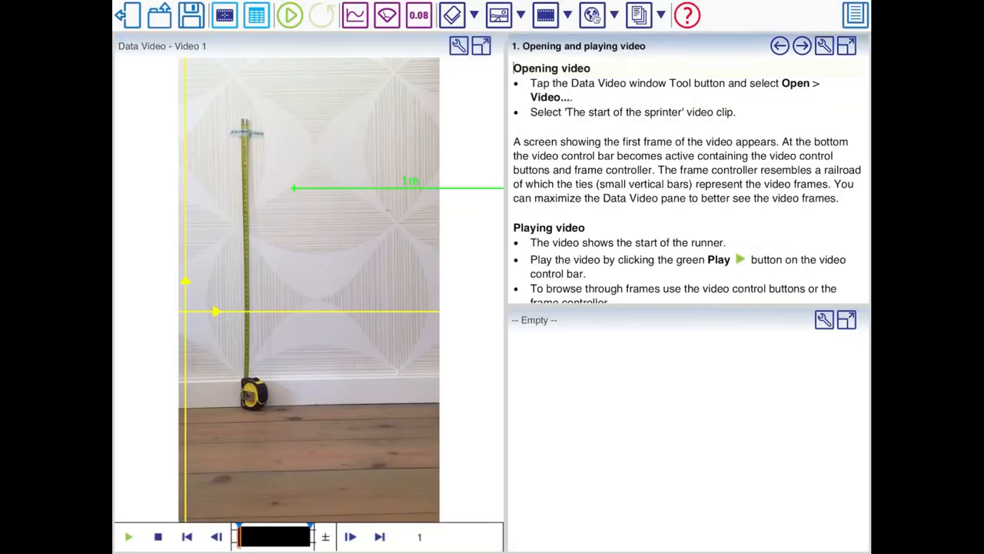
Jump to the final frame 176 and advance the guide to calibrating a video.
scroll(down, 3)
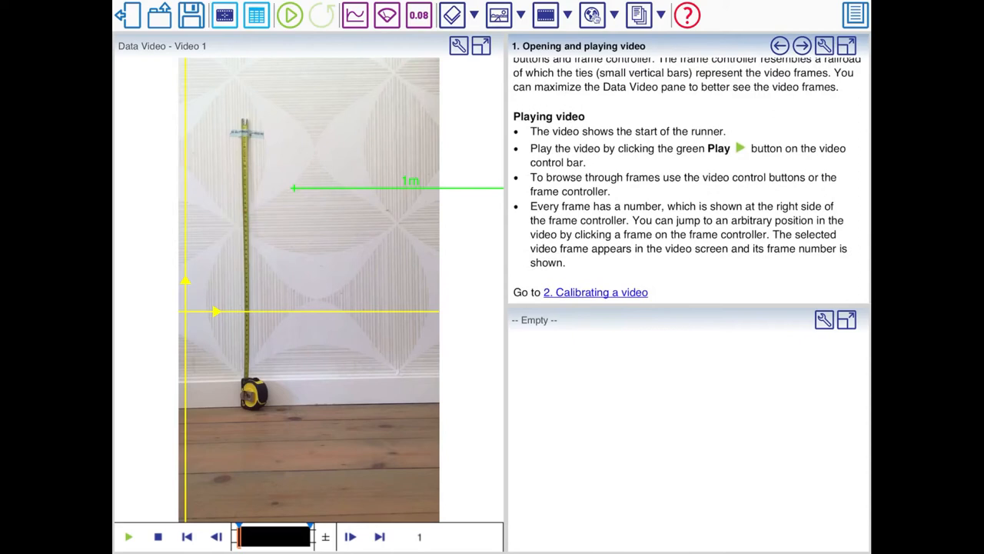
click(352, 535)
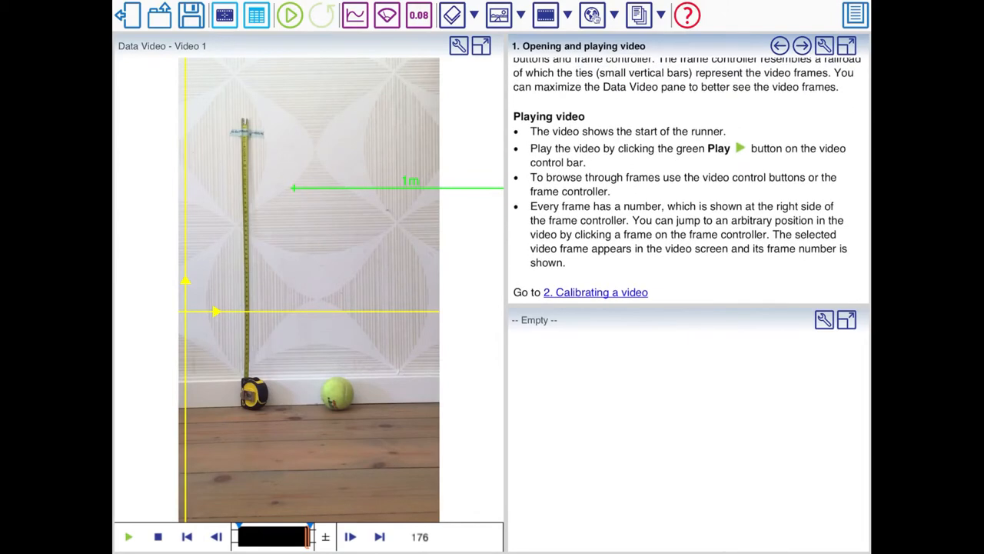
click(595, 291)
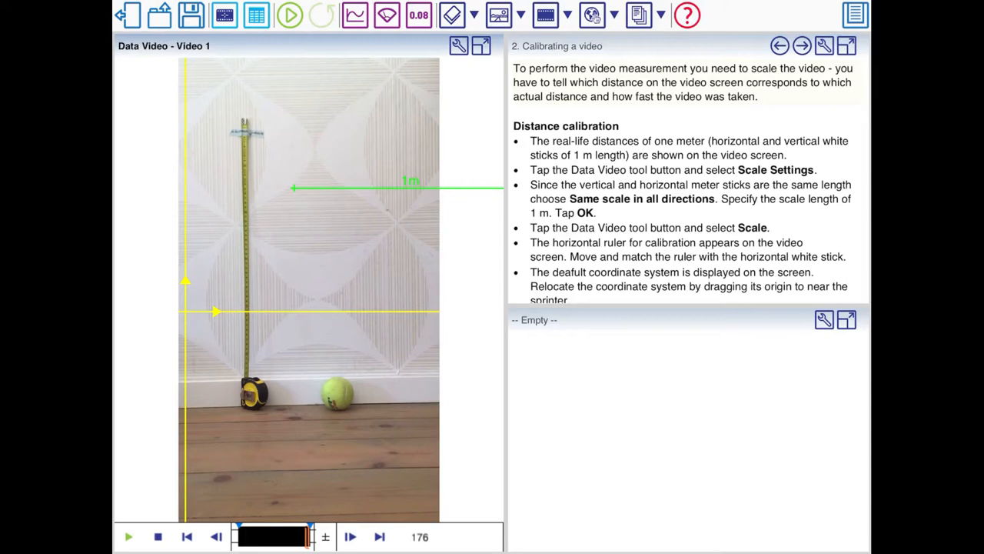
Lay the green scale ruler along the vertical tape measure and bring up Scale Settings.
click(453, 44)
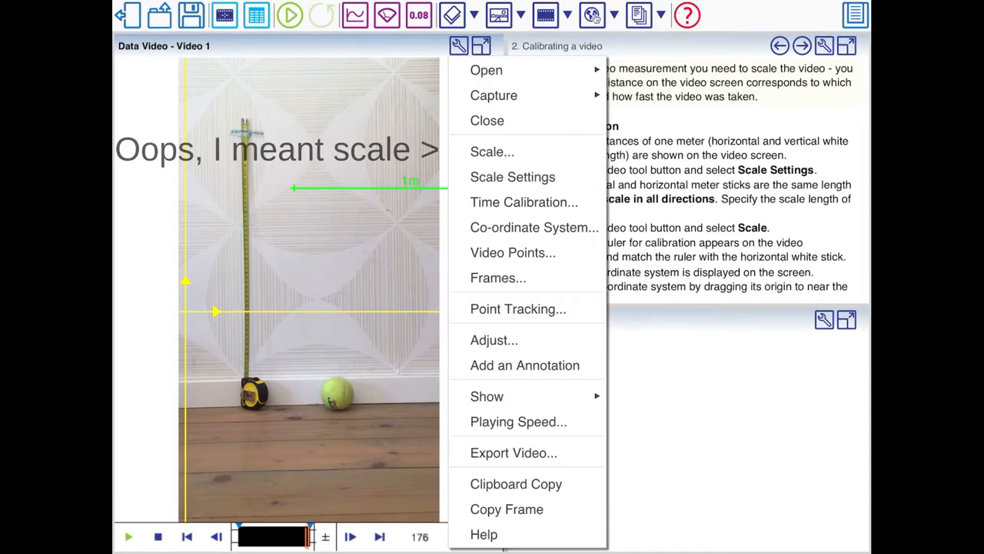
click(493, 152)
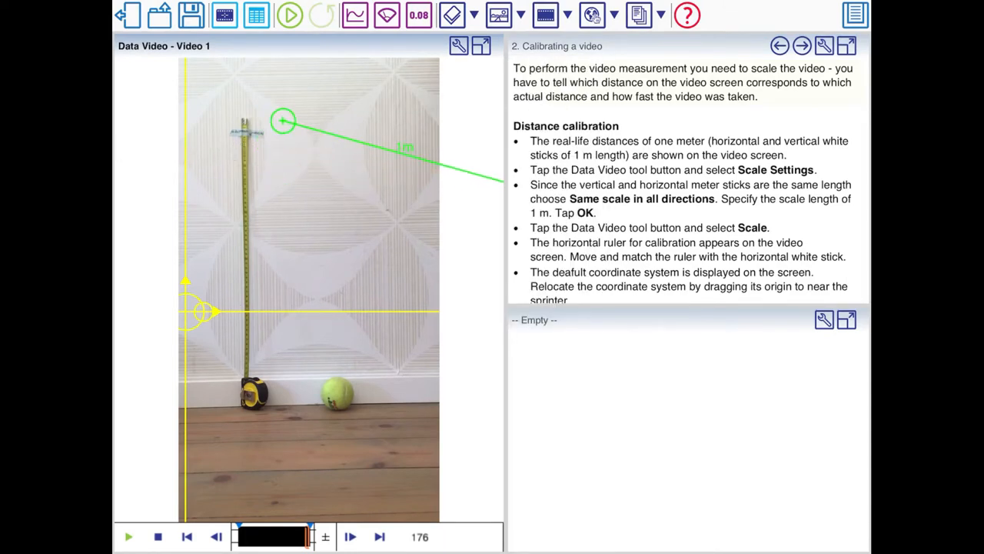
drag(282, 121, 243, 119)
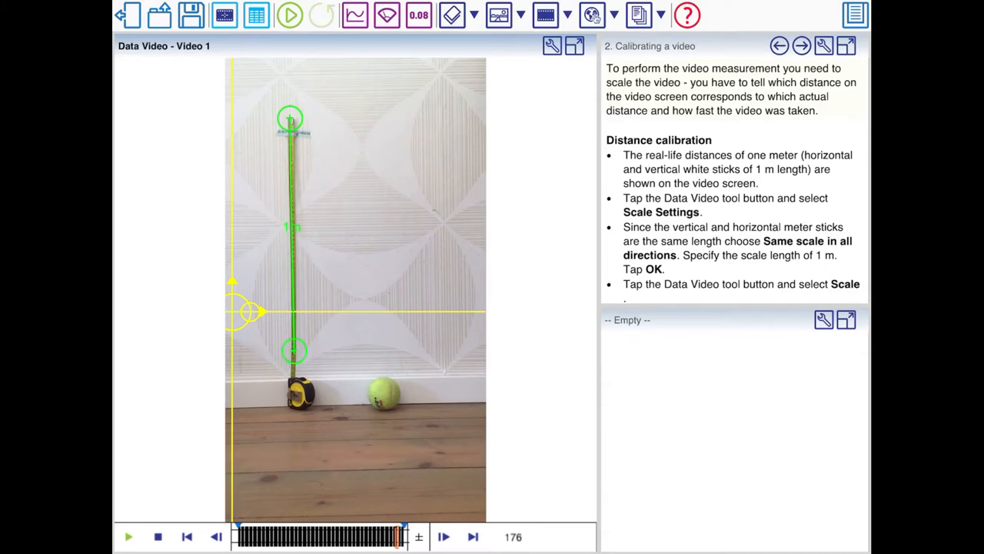
click(551, 46)
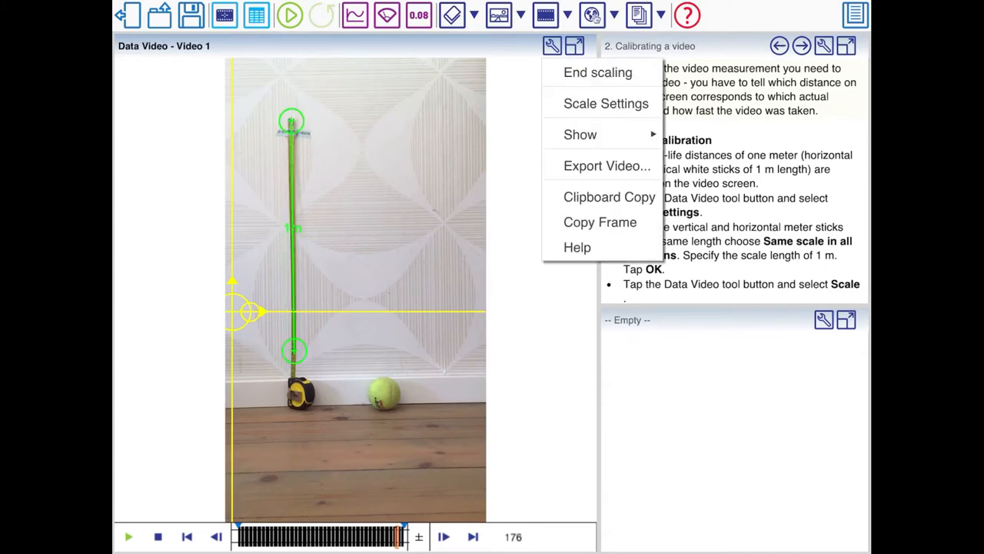
click(605, 103)
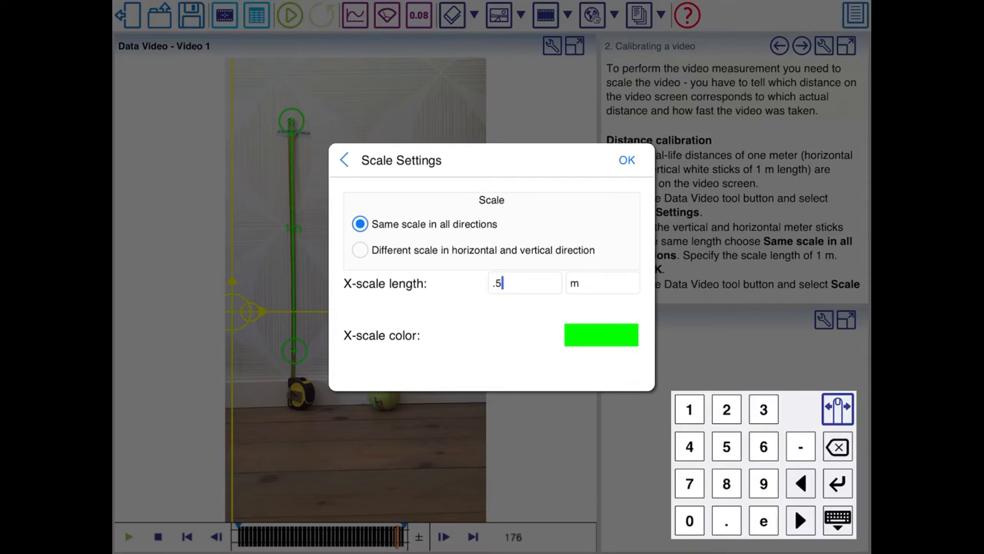
Set a 0.5 m scale length, put the origin at the floor ball, start time calibration.
click(626, 160)
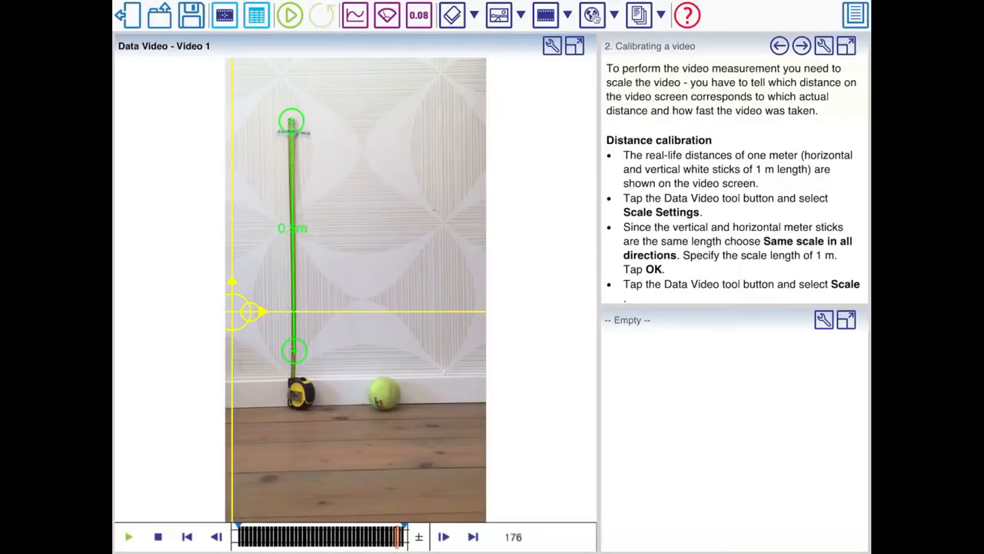
drag(246, 312, 304, 384)
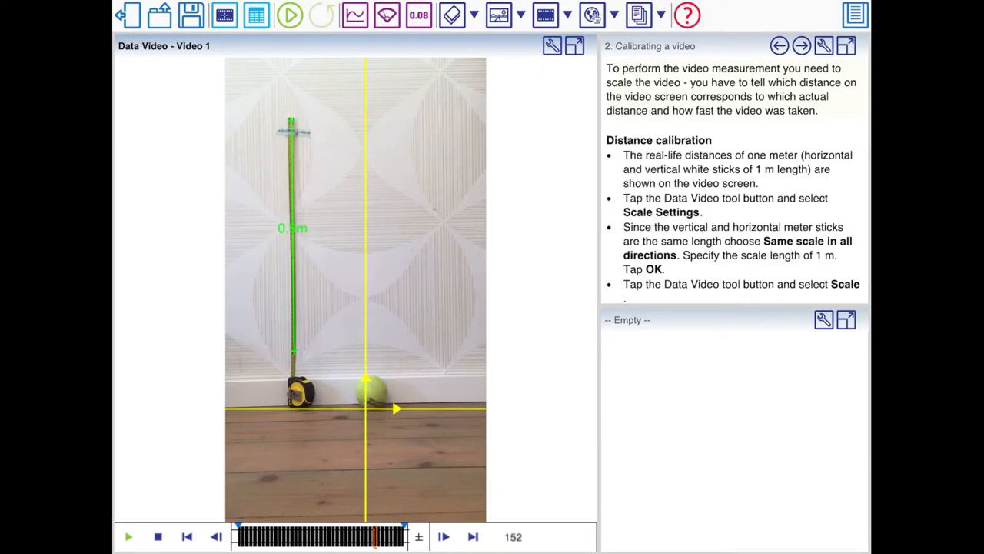
click(550, 45)
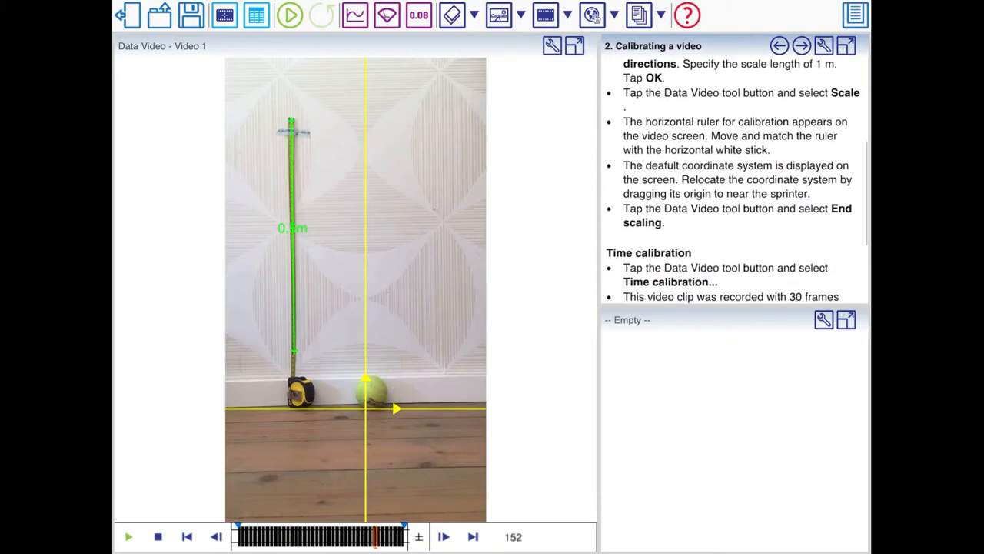
scroll(down, 3)
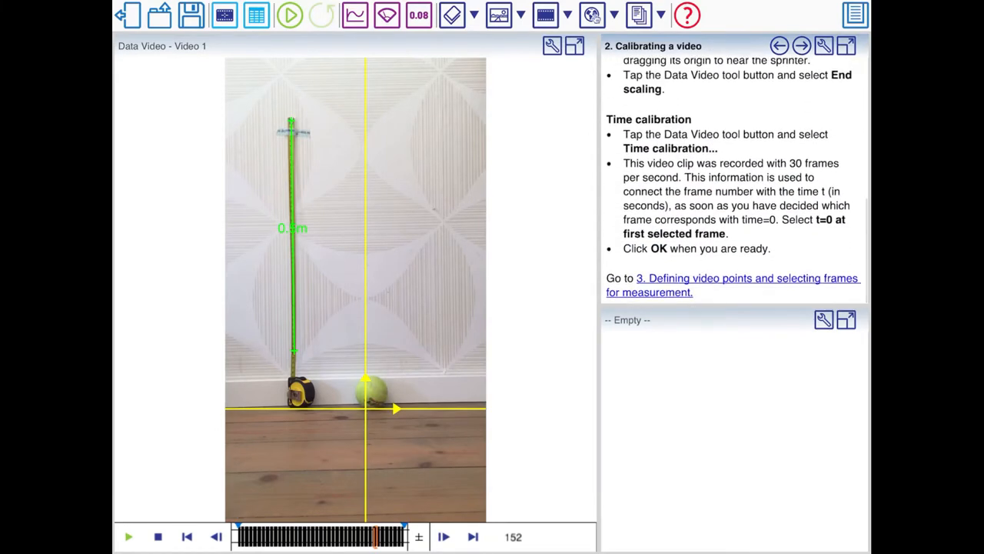
click(549, 46)
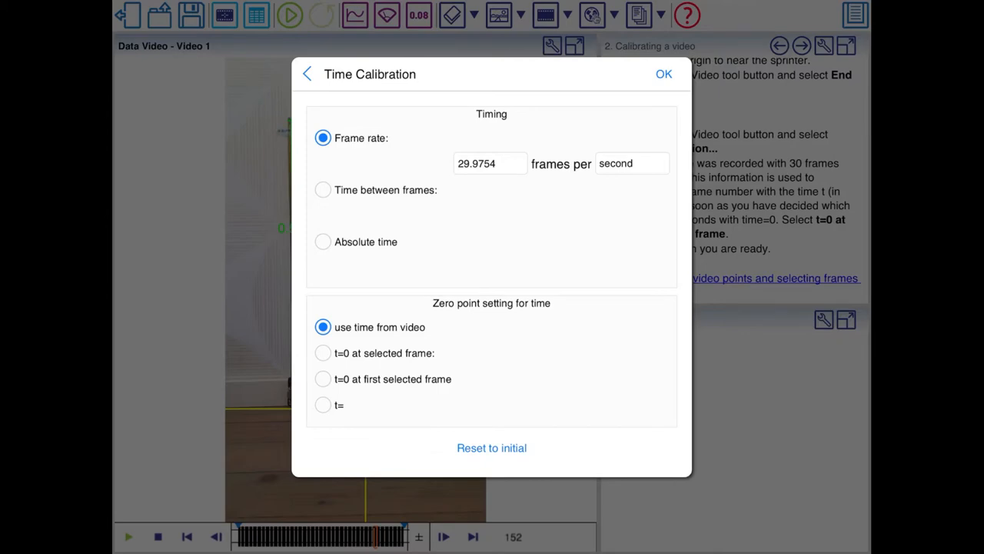
Keep the video's own frame rate and scrub to frame 150 where the ball rests.
click(663, 74)
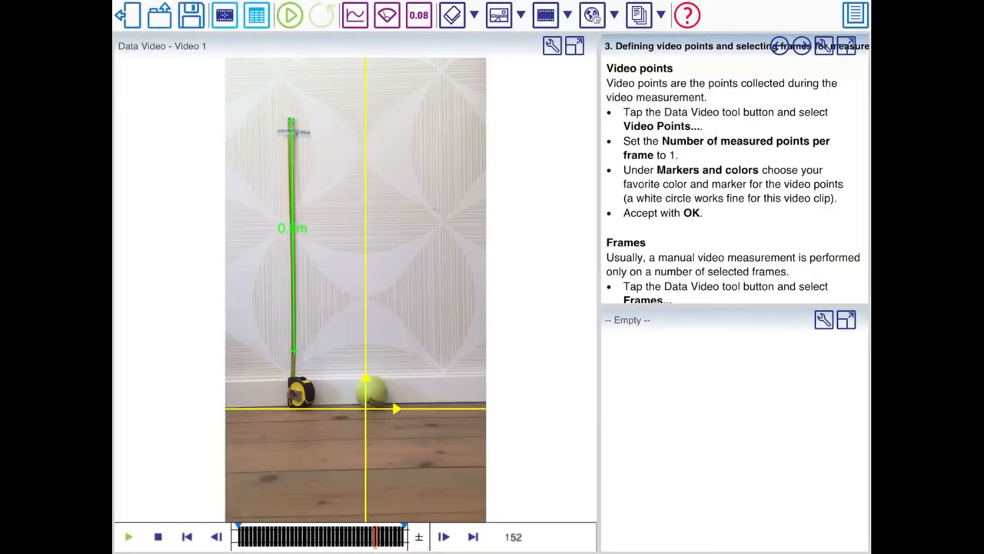
scroll(down, 3)
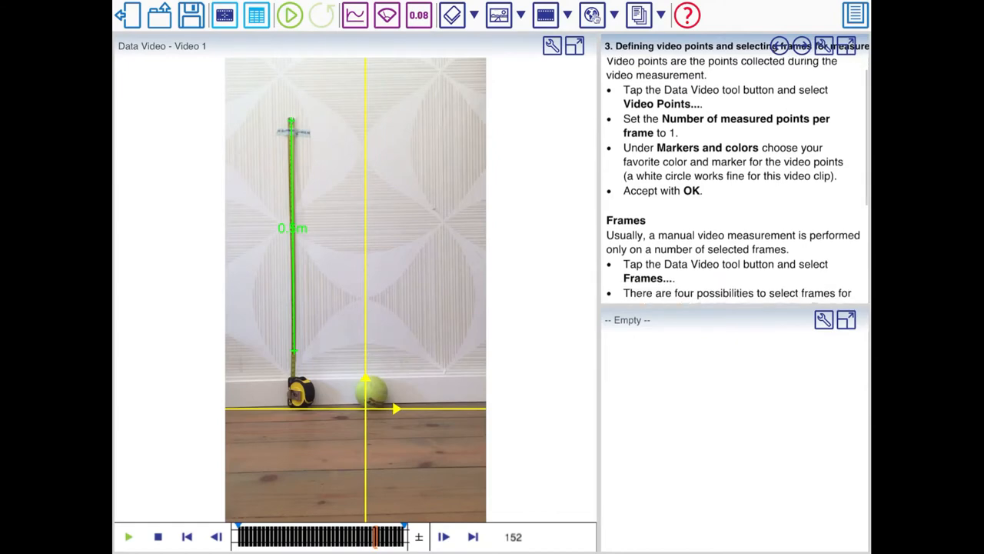
scroll(down, 3)
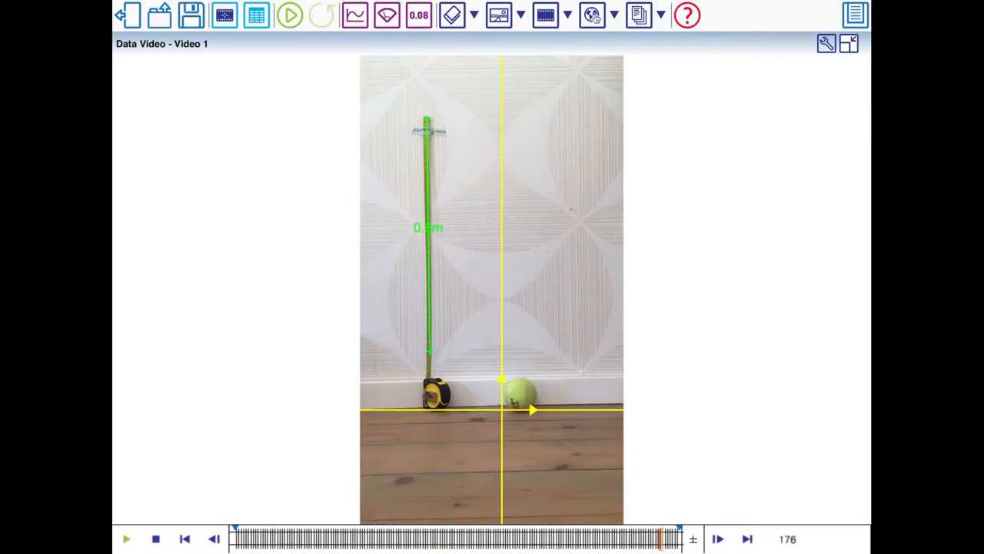
drag(663, 539, 642, 538)
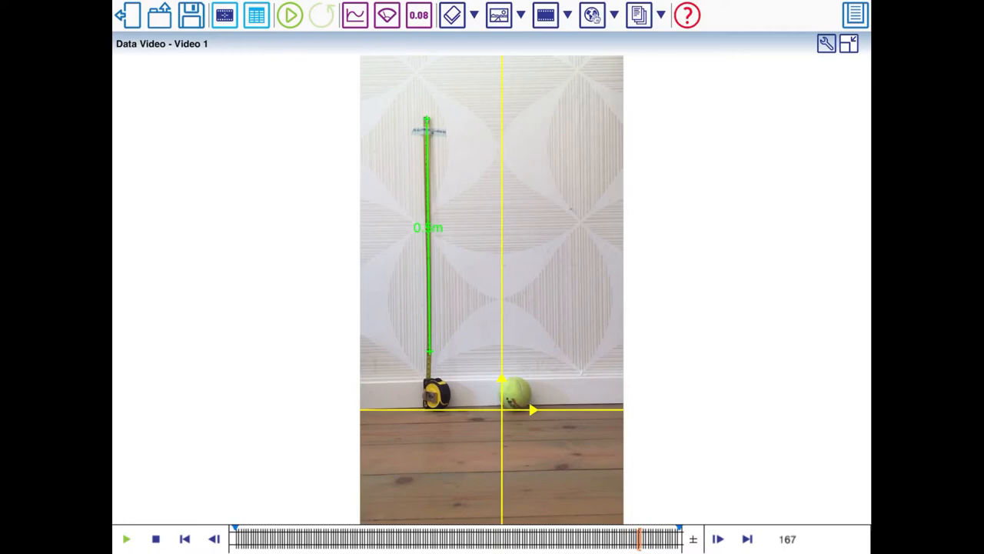
drag(642, 539, 615, 538)
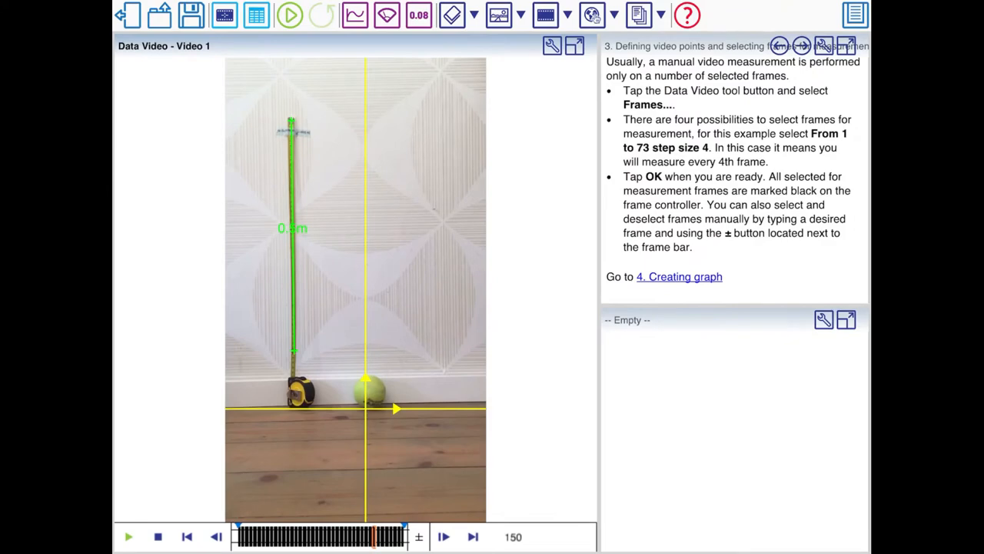
Select frames 83 to 150 with step size 2 for measurement.
click(548, 46)
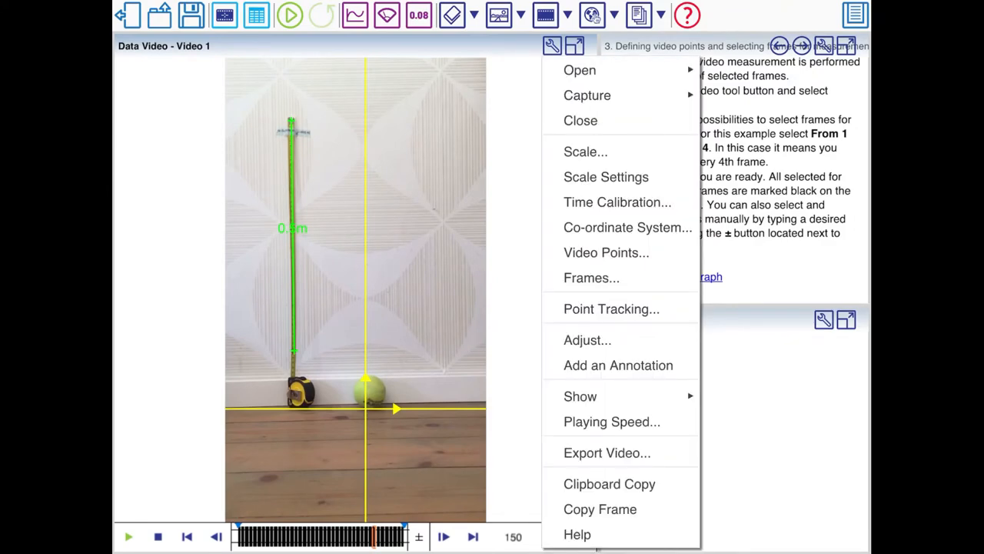
click(592, 277)
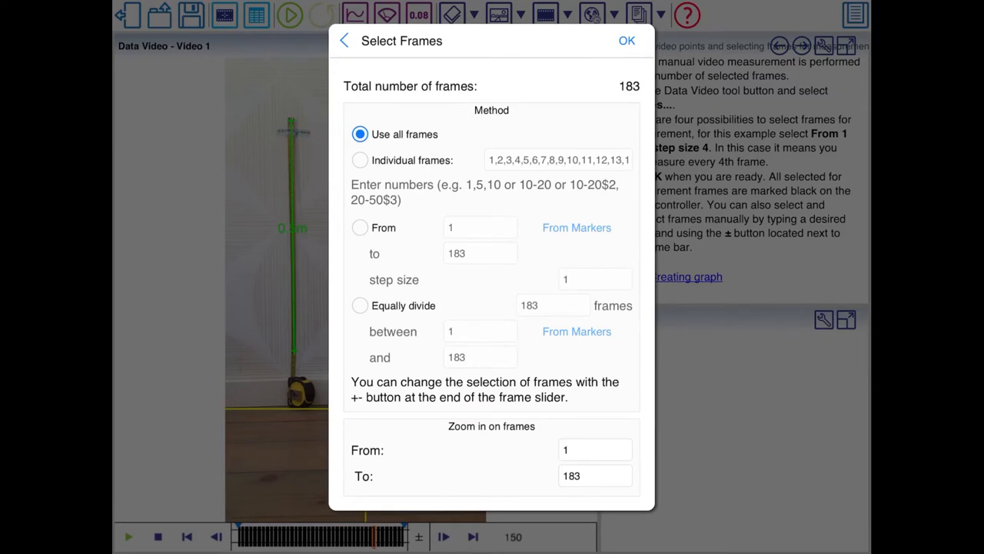
click(359, 160)
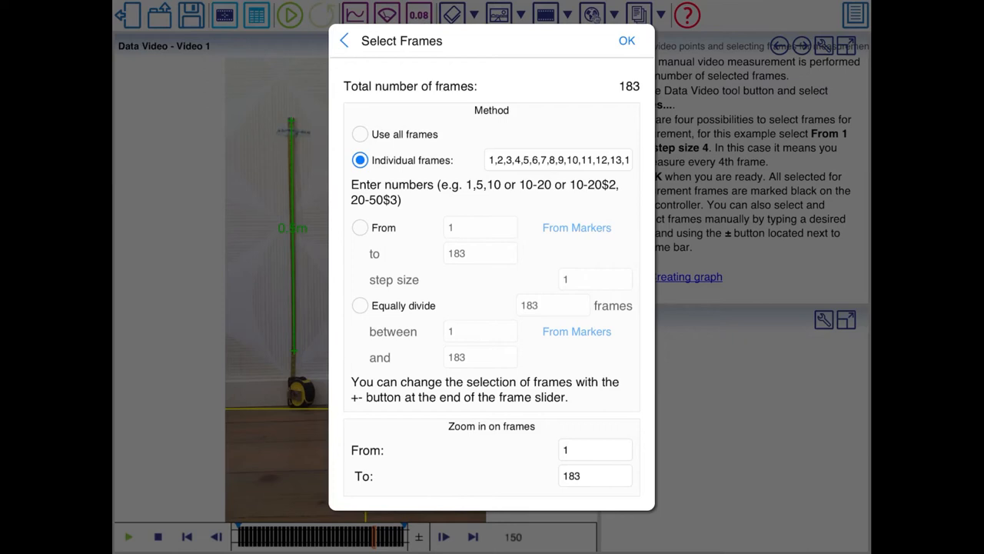
click(359, 228)
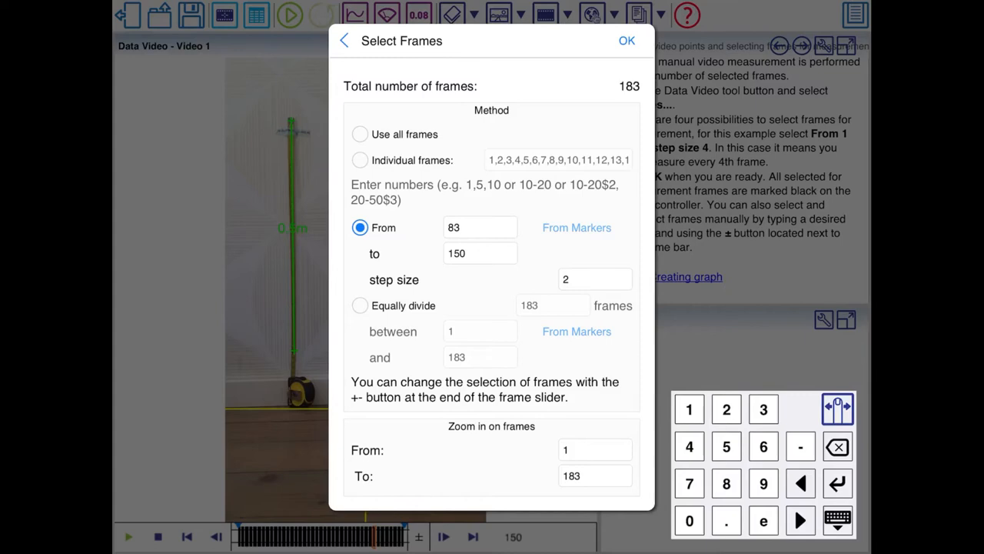
click(626, 41)
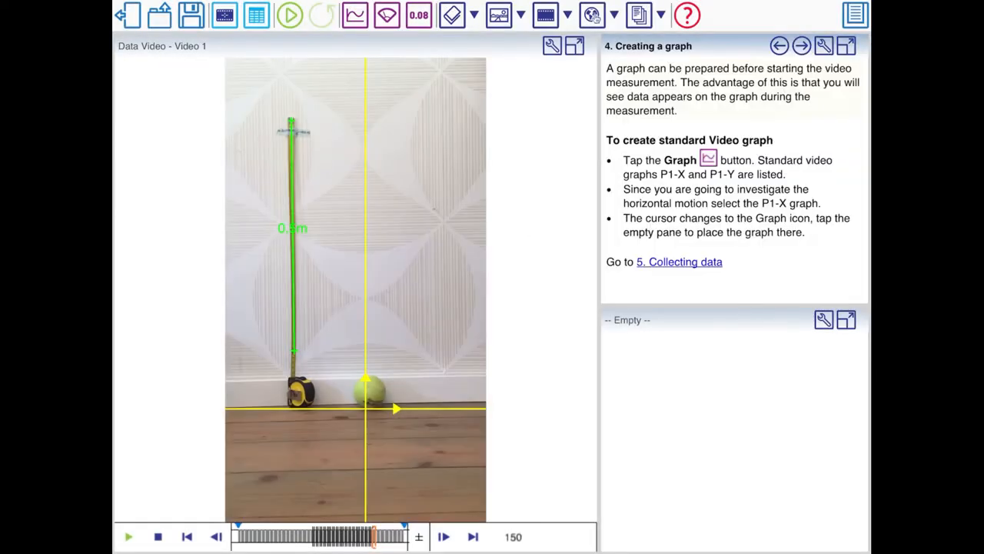
click(347, 15)
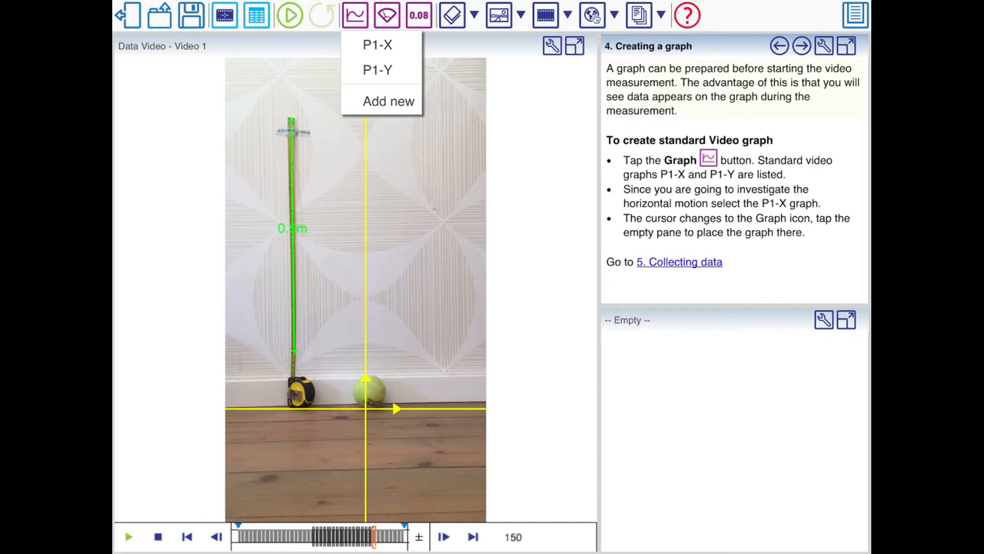
Place a P1-Y position graph in the empty pane and advance the guide to collecting data.
click(374, 69)
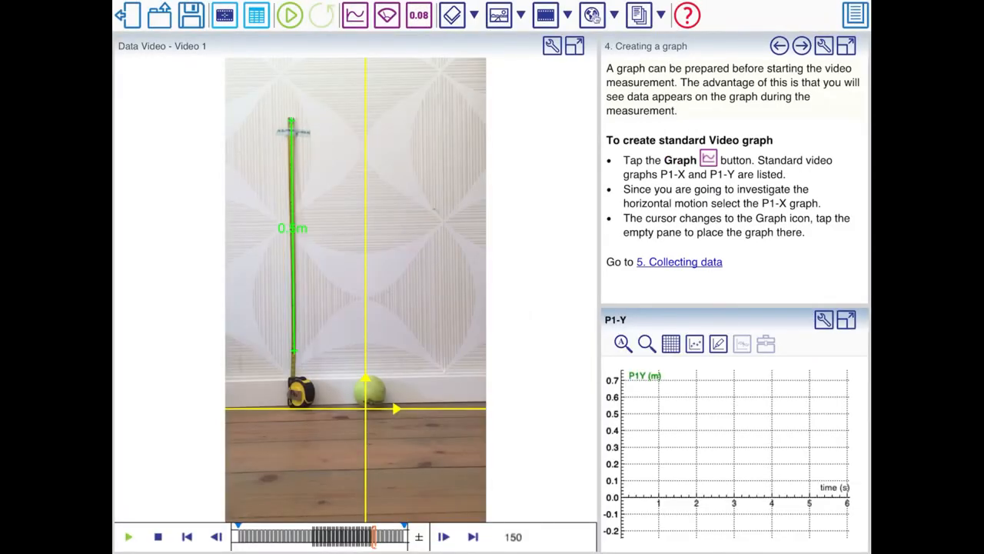
click(806, 44)
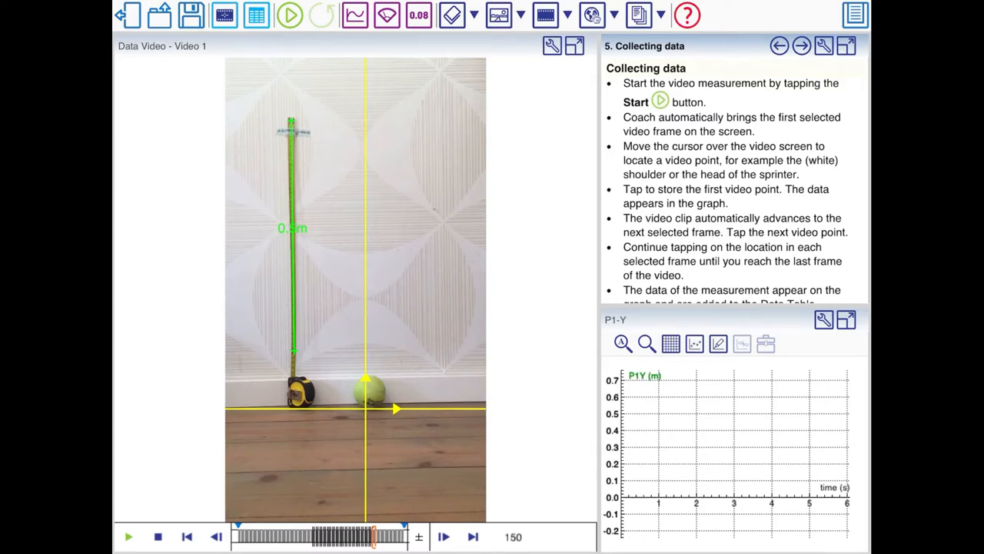
Start measuring and mark the tennis ball through its drop and bounces to frame 149.
click(292, 15)
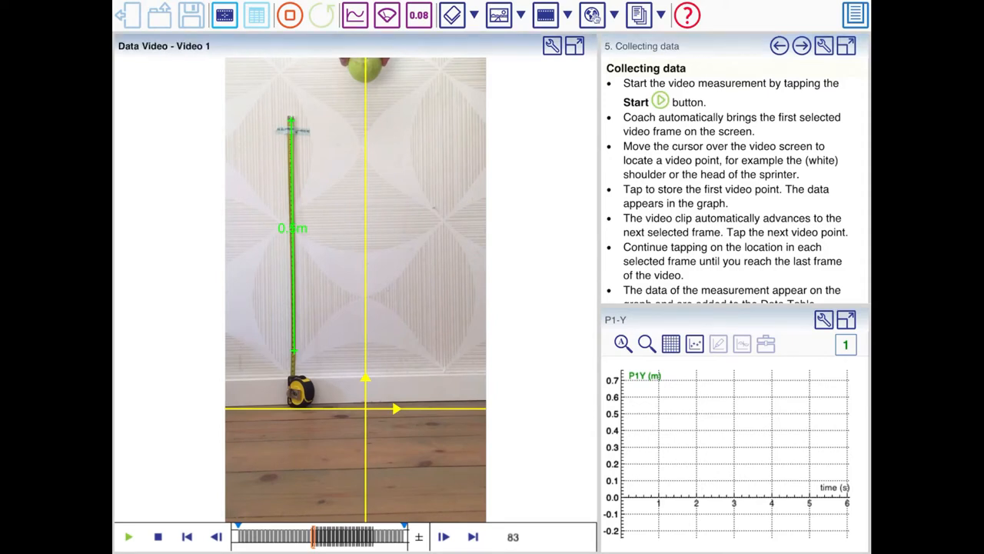
click(357, 85)
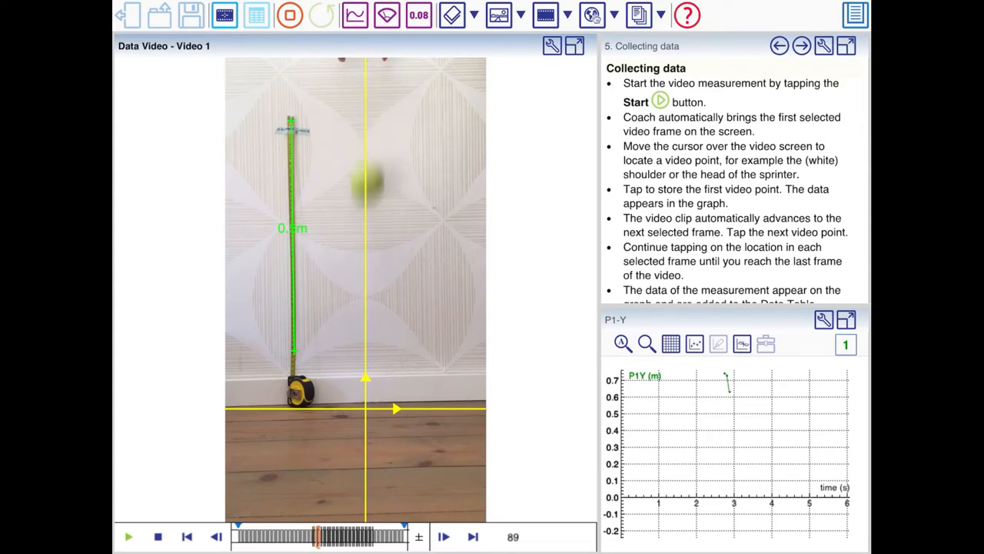
click(359, 266)
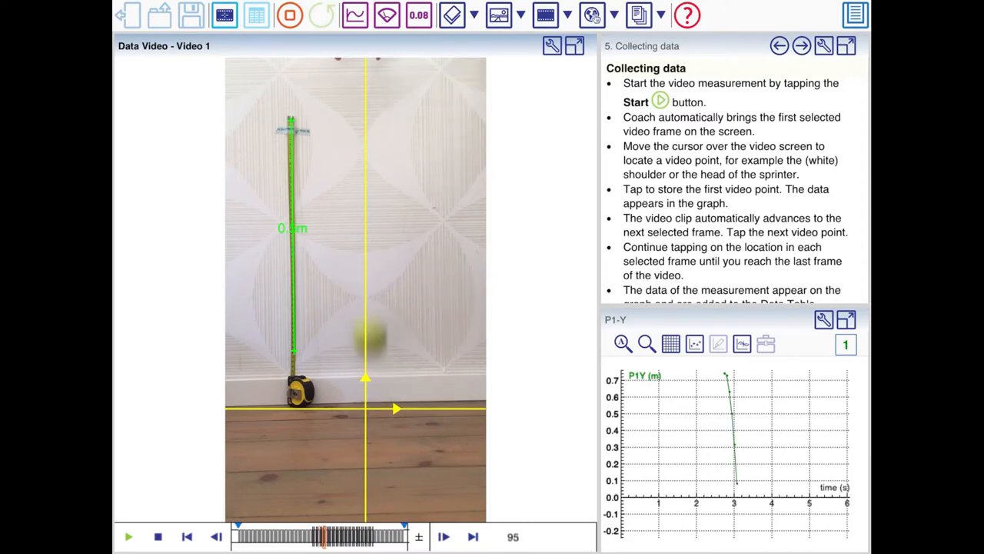
click(443, 534)
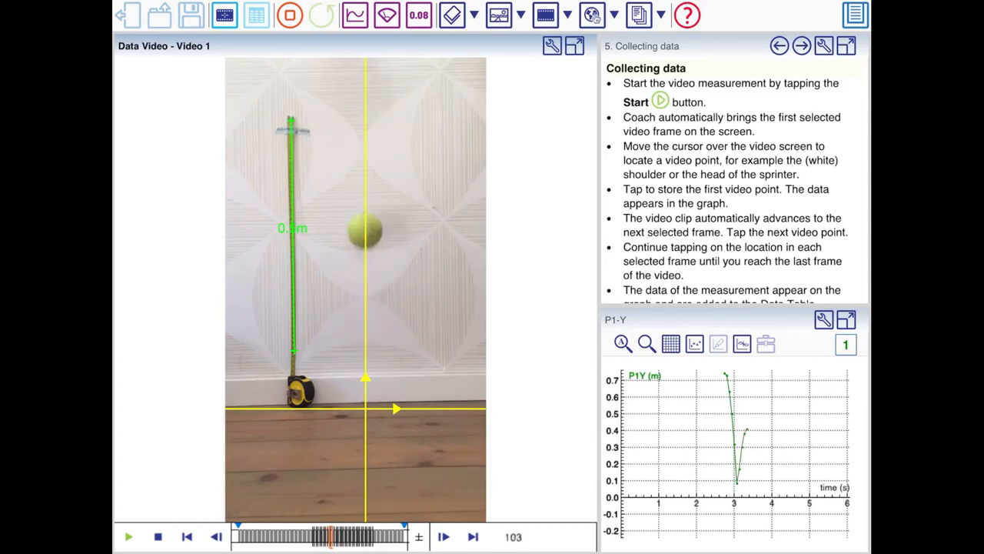
click(438, 537)
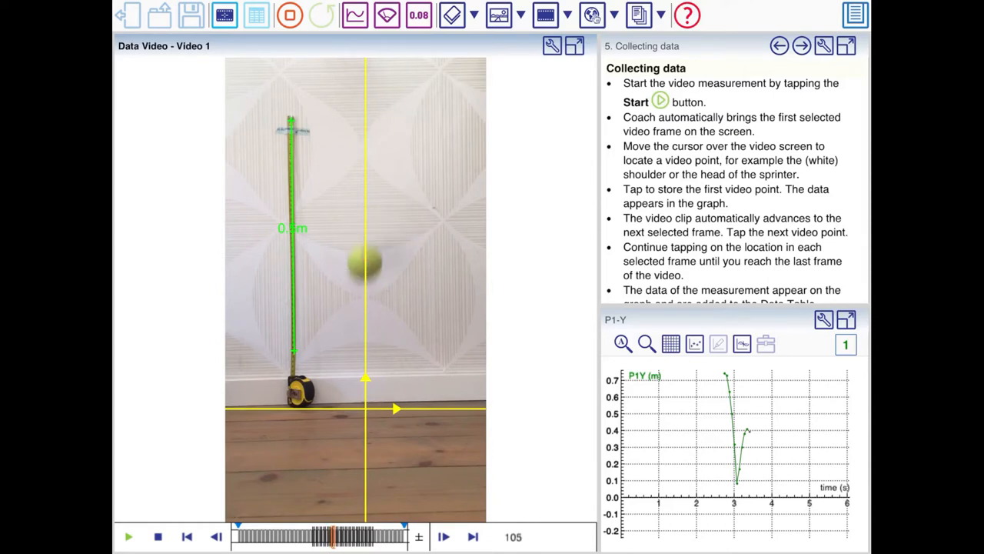
click(437, 535)
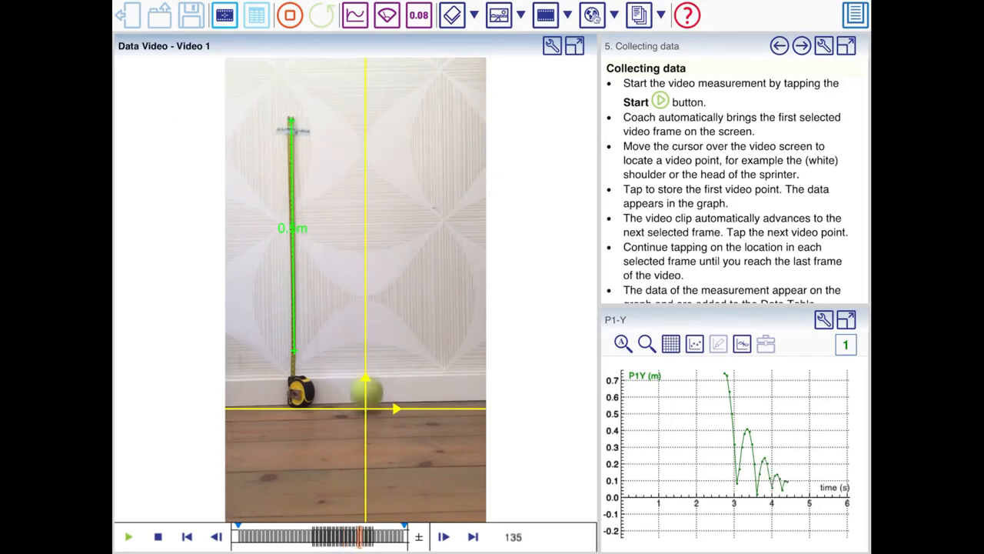
click(443, 538)
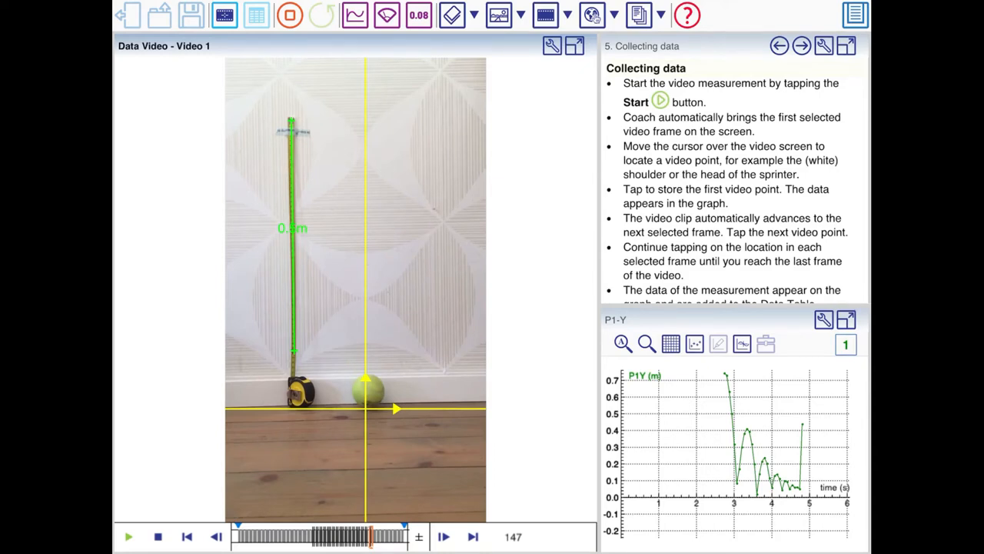
click(440, 536)
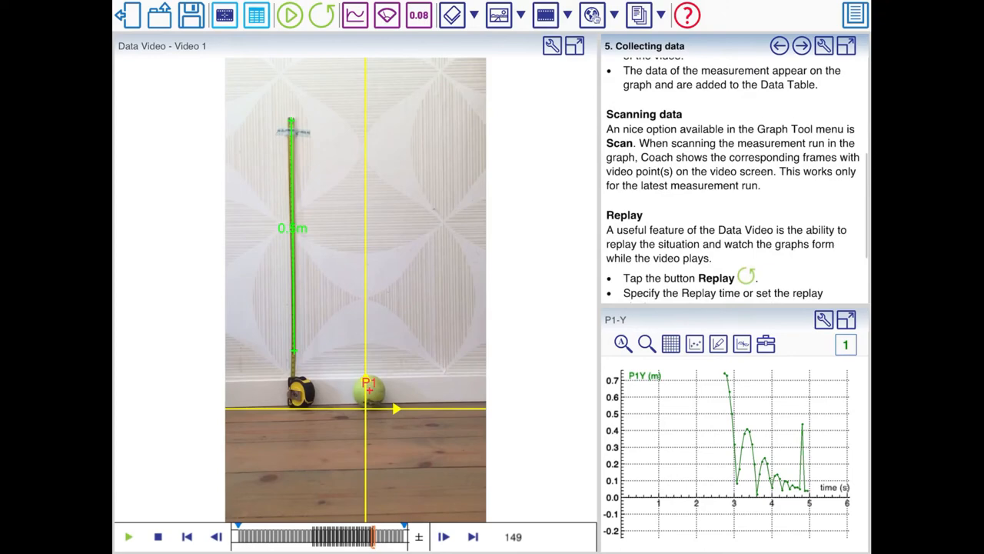
Replay the ball-drop measurement over 2.20 seconds to redraw the P1-Y graph.
scroll(down, 3)
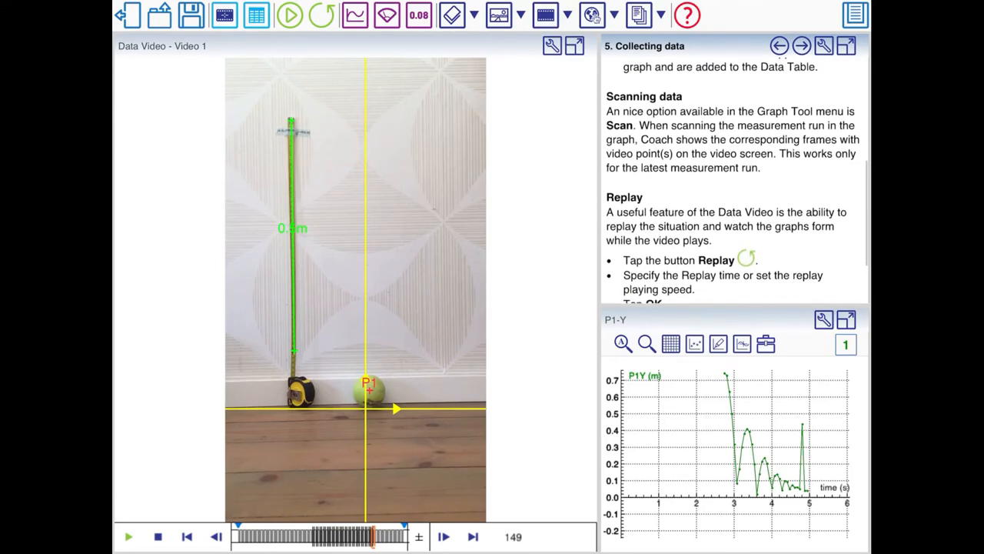
scroll(down, 3)
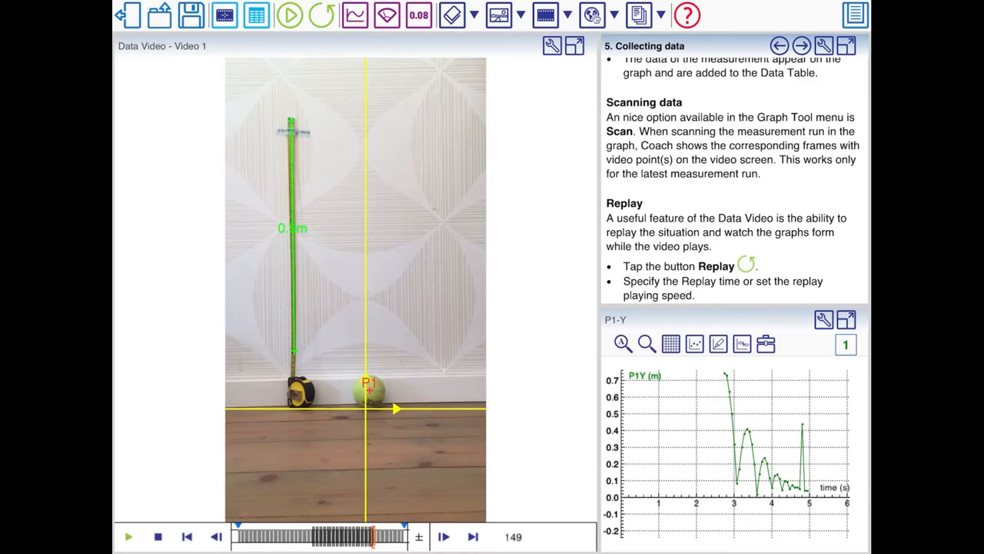
scroll(down, 3)
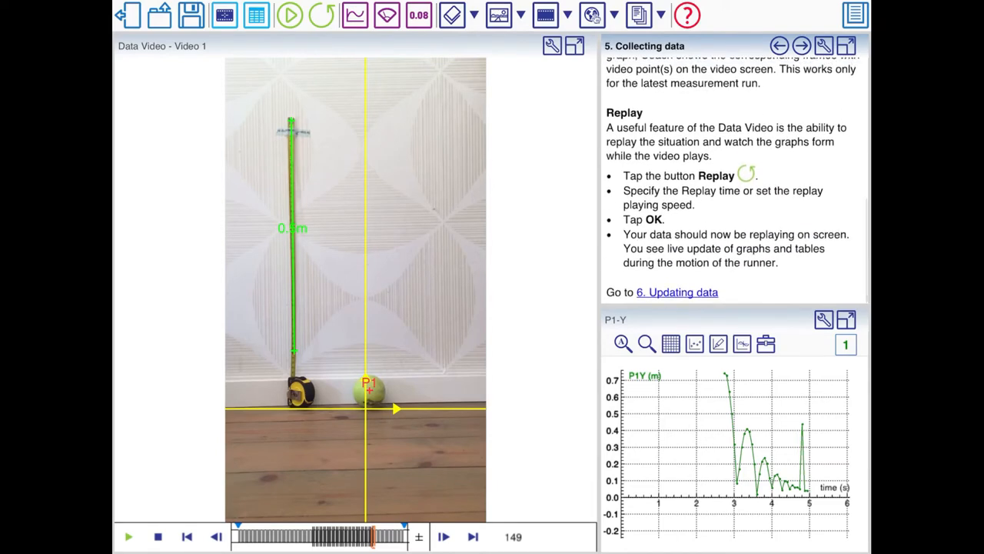
click(321, 16)
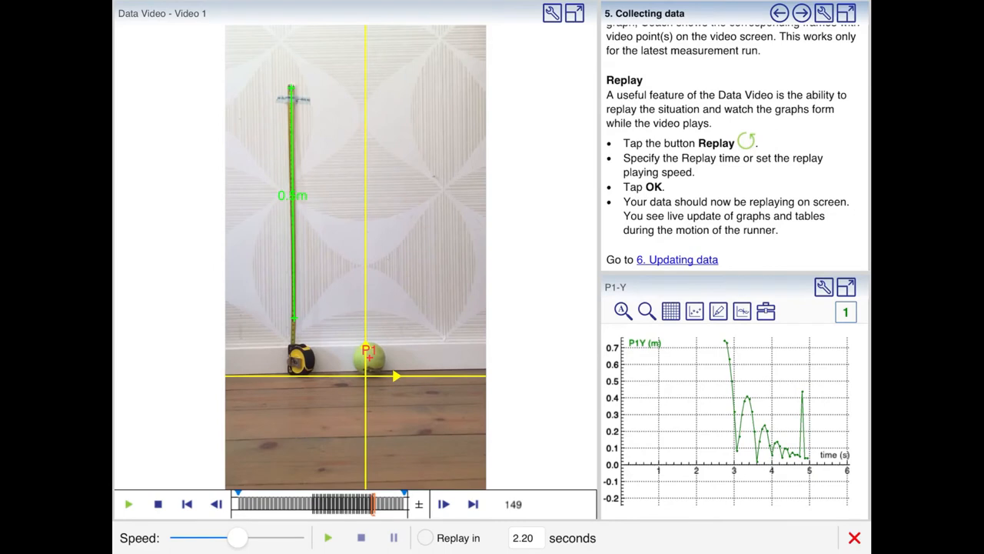
click(424, 538)
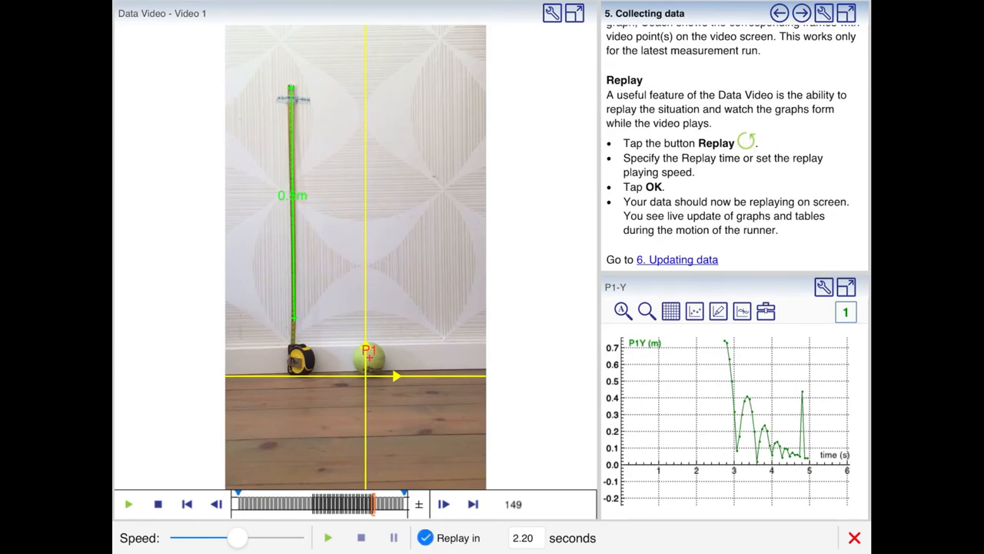
click(525, 536)
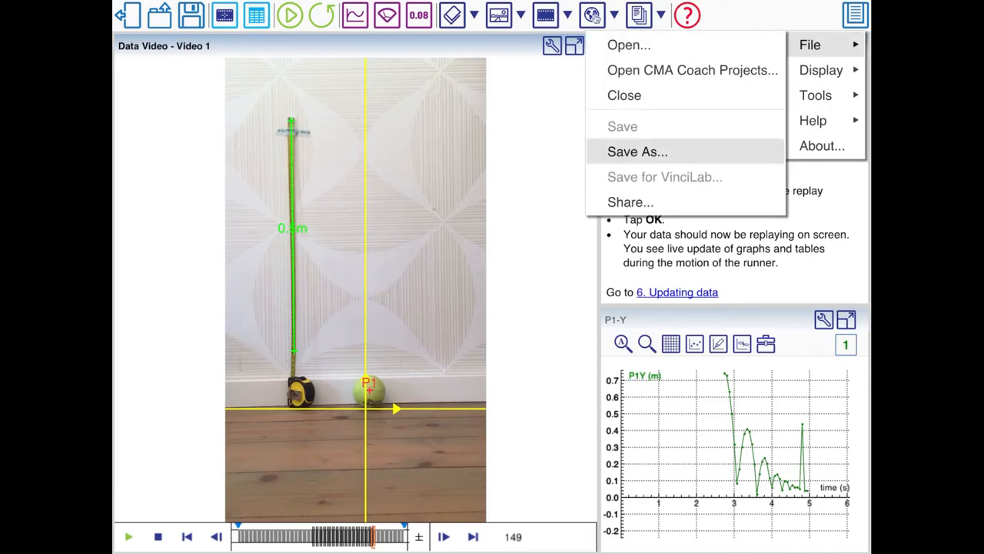
Save the project in Documents as '1. Manual video measurement - tennis'.
click(636, 152)
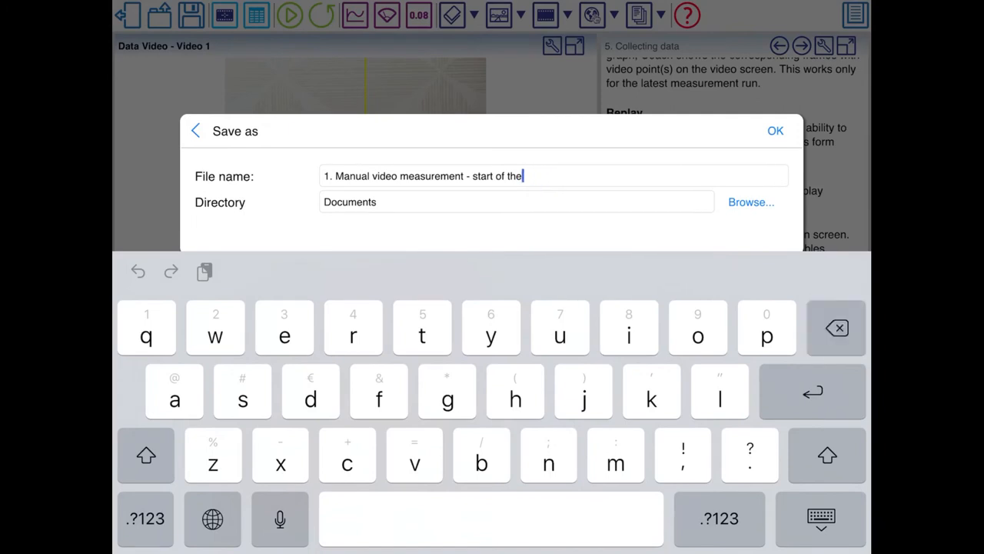
key(Backspace)
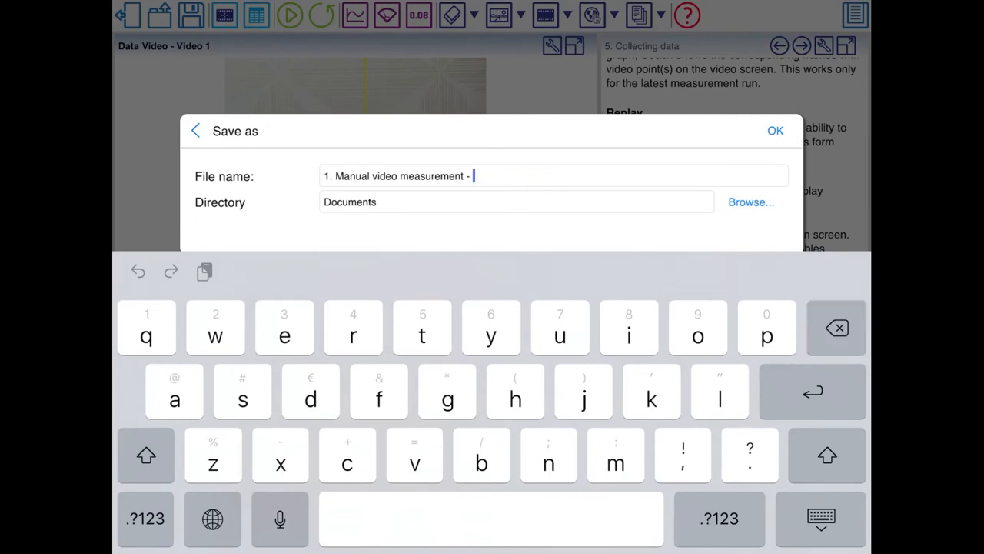
text(tennis)
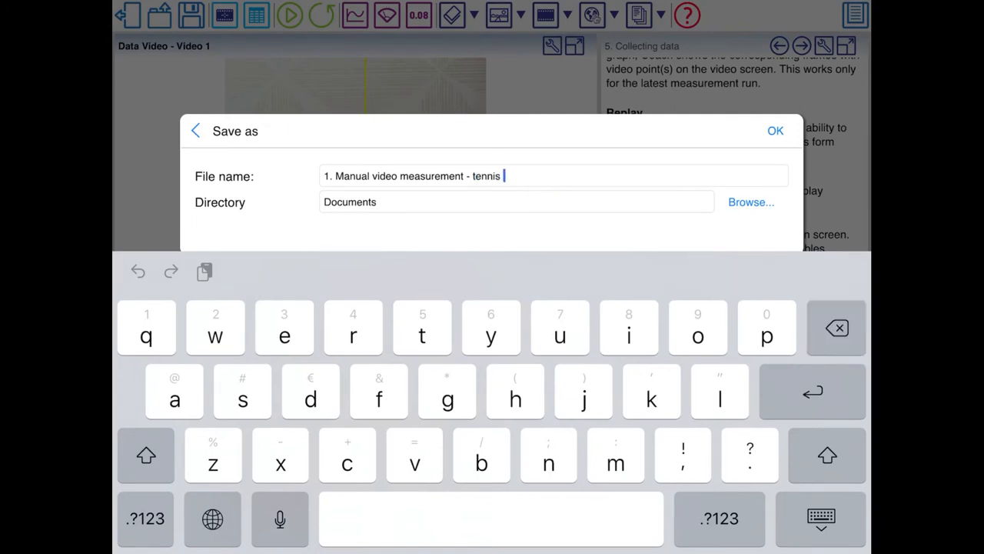
click(775, 130)
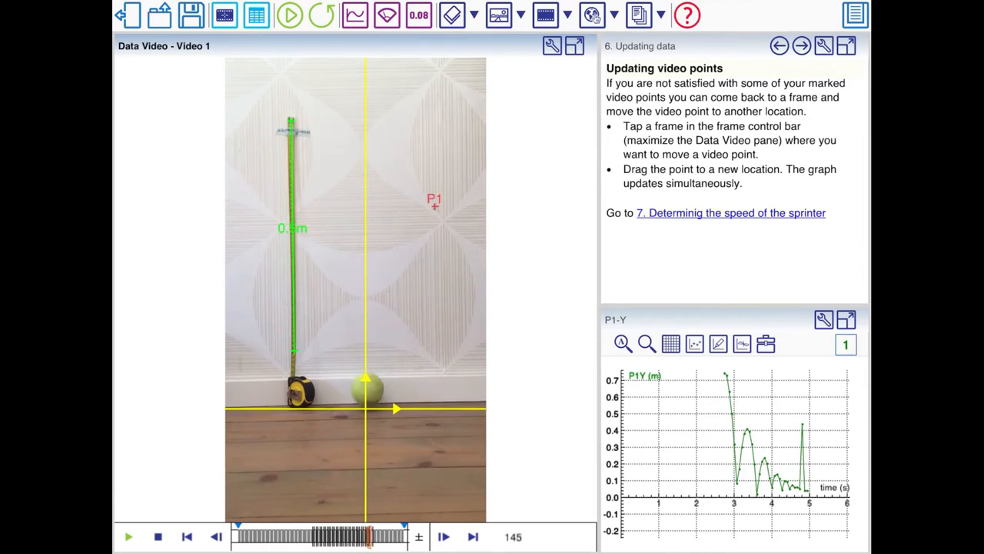
Move the stray P1 point on frame 145 onto the ball, then advance to section 7.
drag(436, 204, 369, 383)
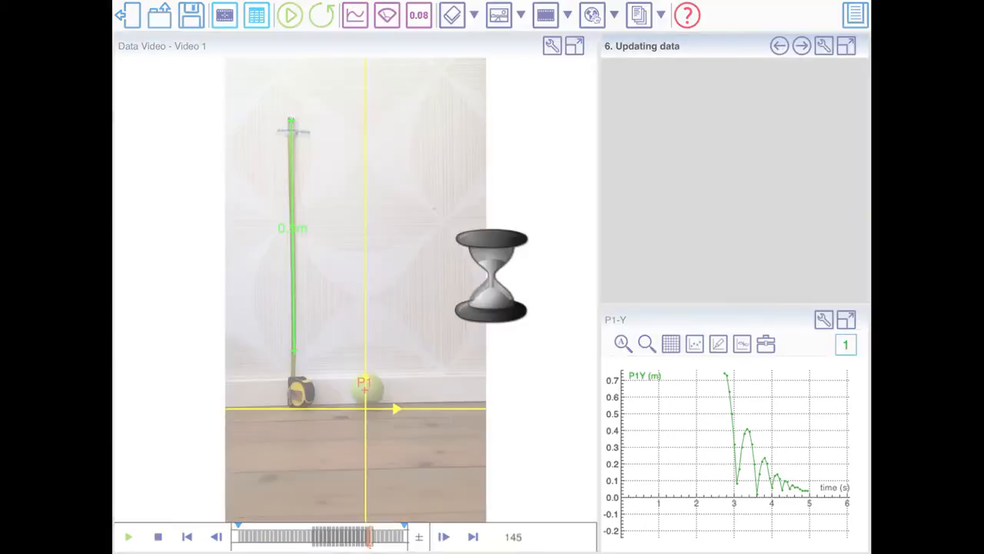
click(799, 45)
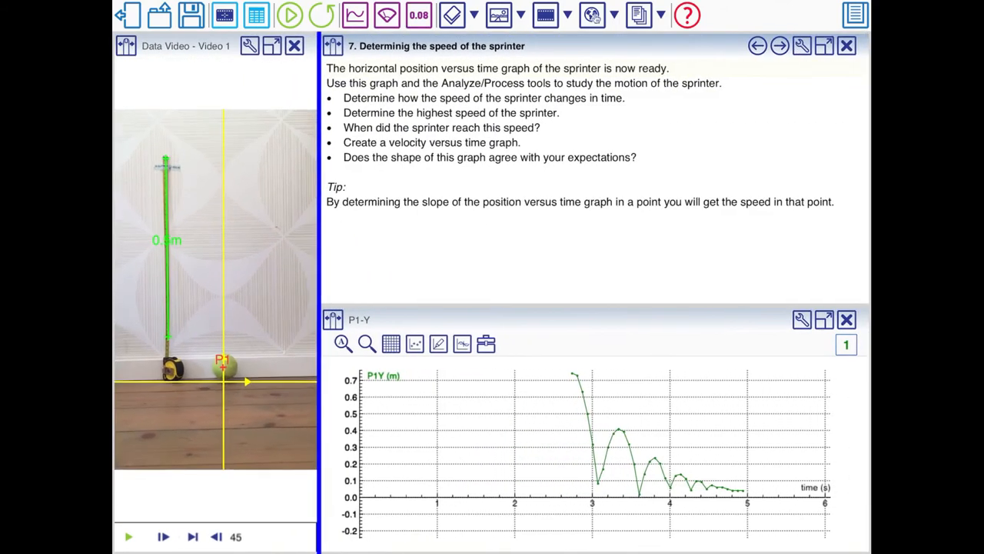
Fit a slope tangent to the P1-Y curve at 2.94 s, reading -2.60 m/s.
click(129, 536)
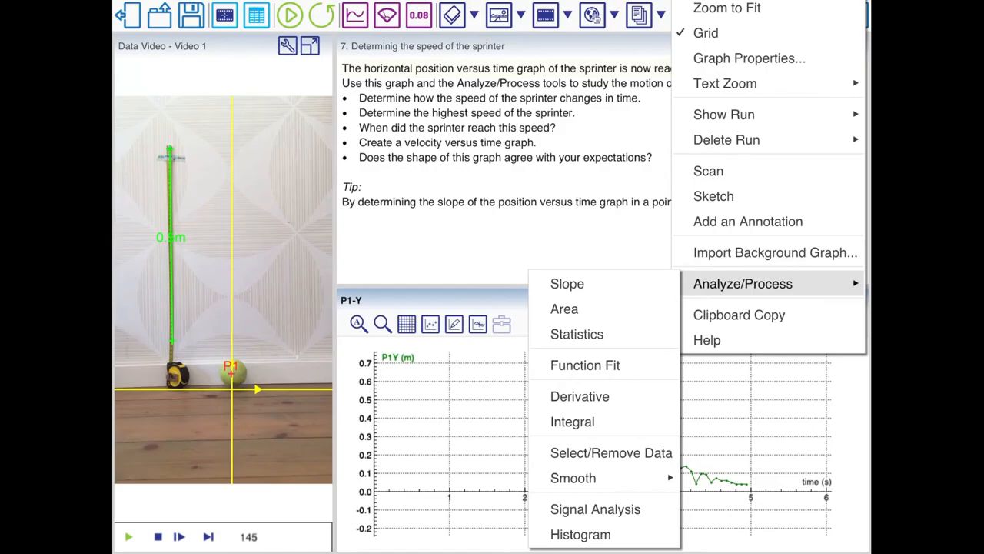
click(567, 284)
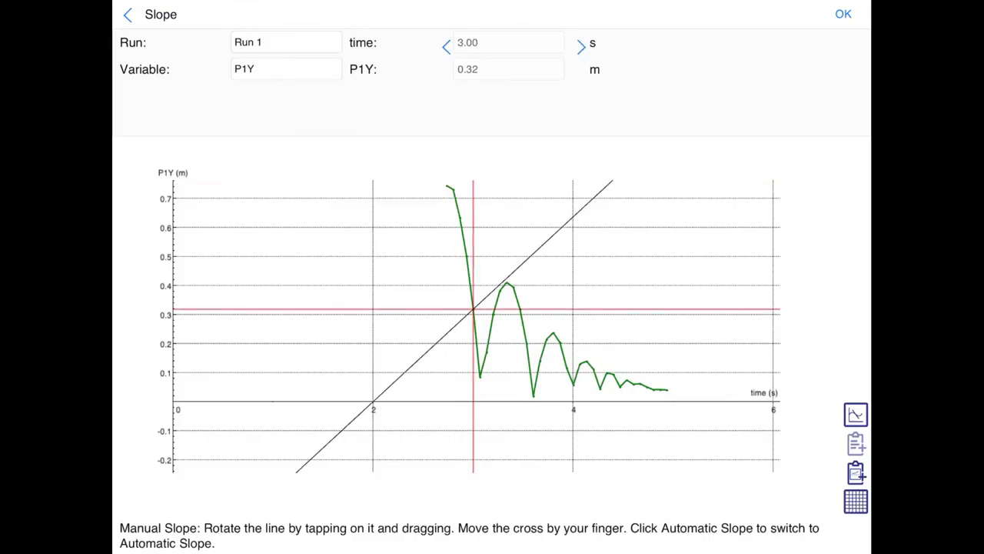
drag(472, 307, 520, 307)
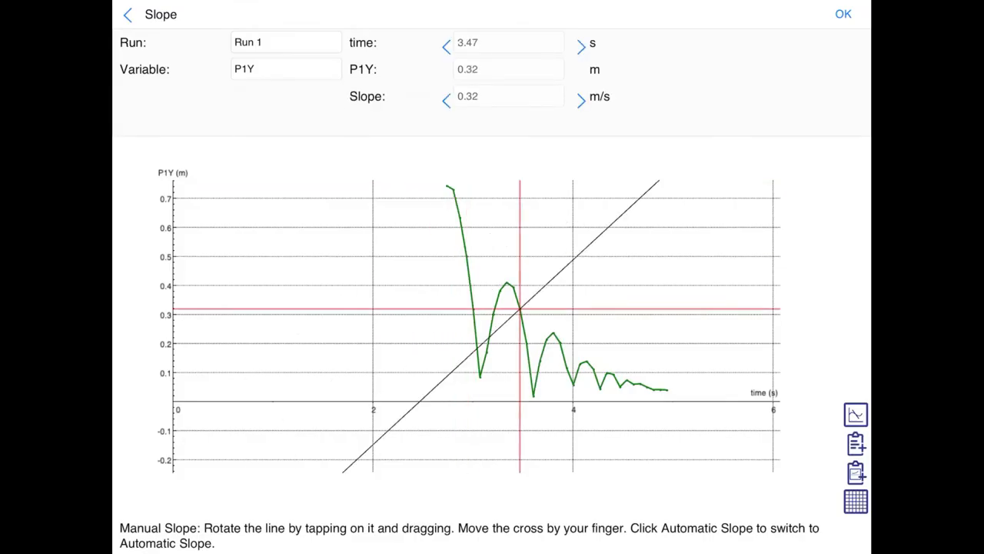
drag(519, 310, 466, 257)
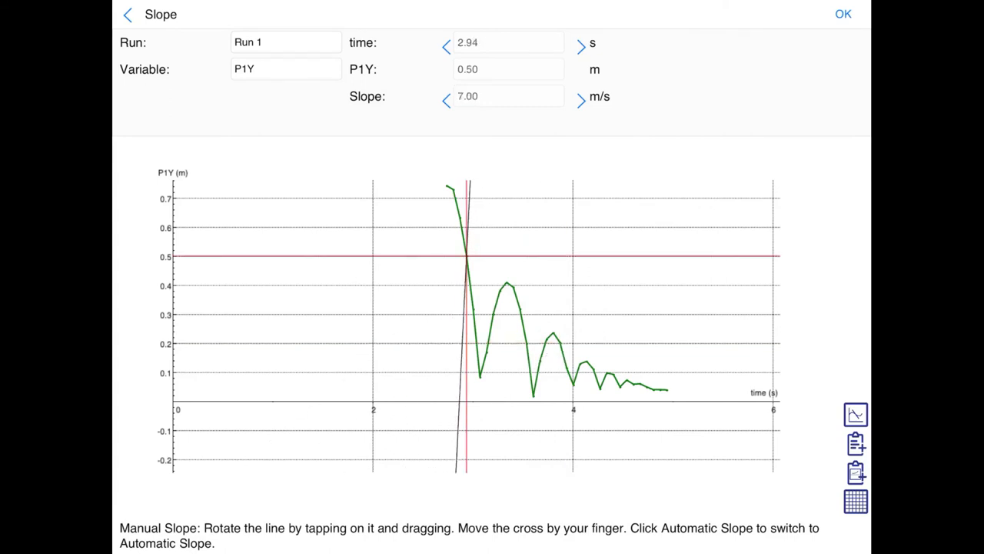
drag(465, 192, 481, 469)
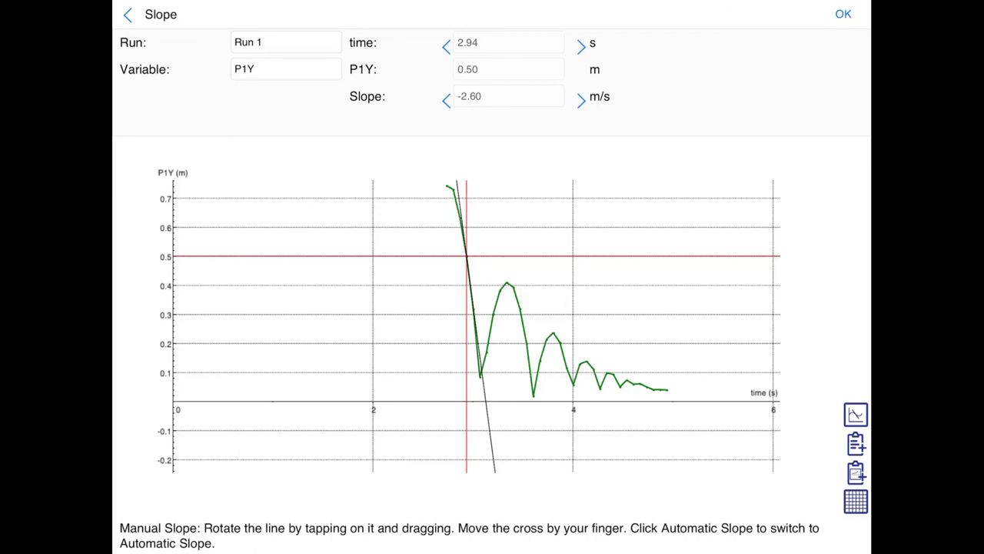
click(846, 13)
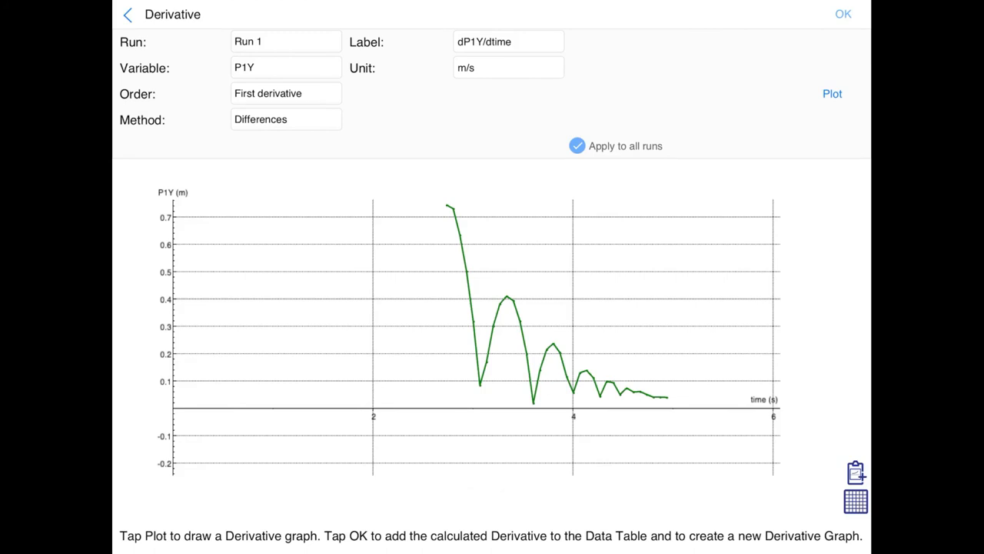
Enter 'velocity' as the derivative's label.
click(286, 93)
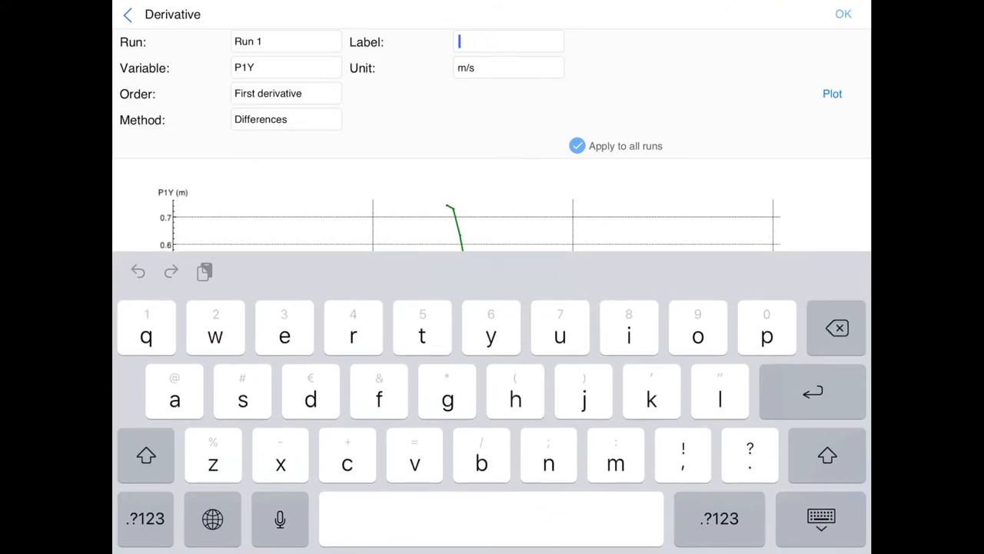
text(velocity)
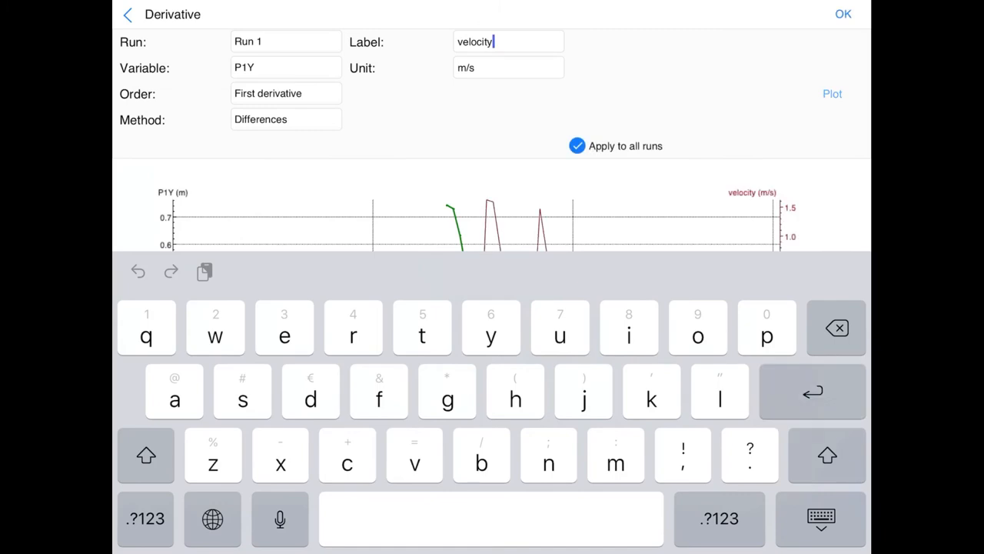
click(832, 94)
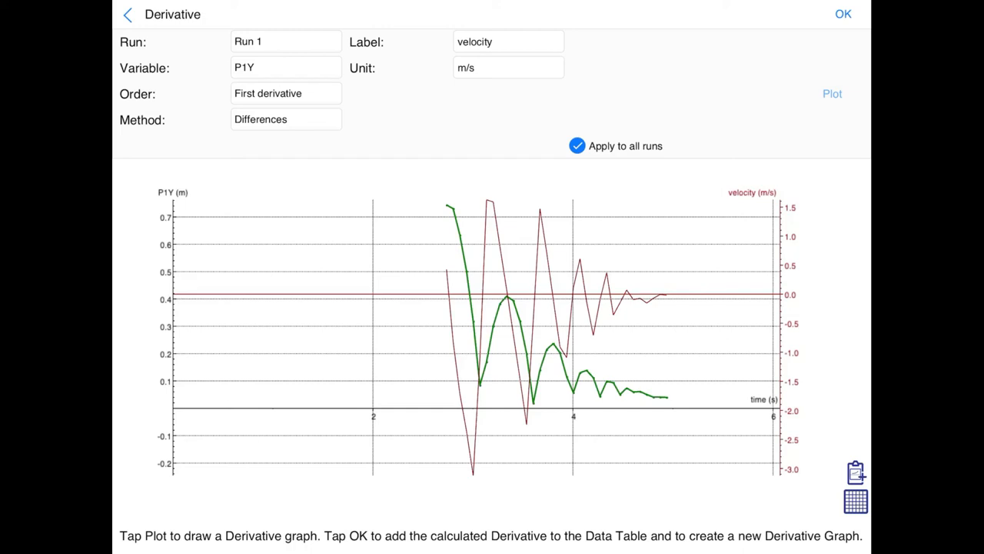
Preview the Smooth method, revert to Differences, and add the dP1Y/dtime graph.
click(286, 119)
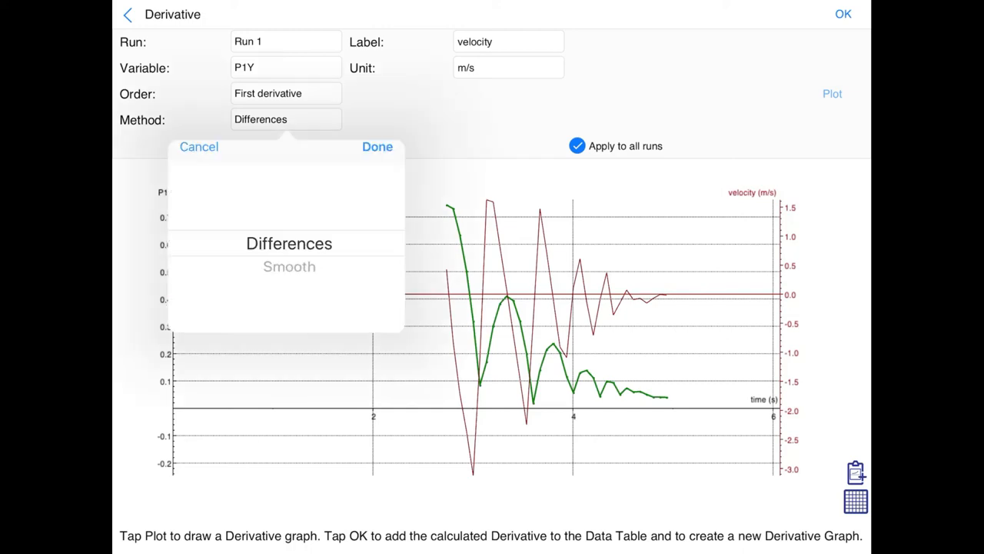
click(289, 267)
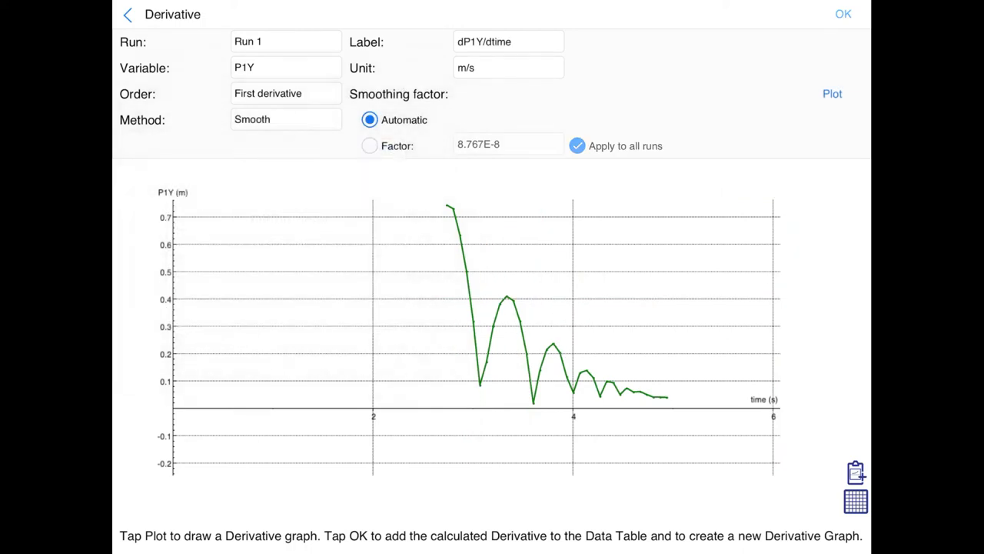
click(832, 93)
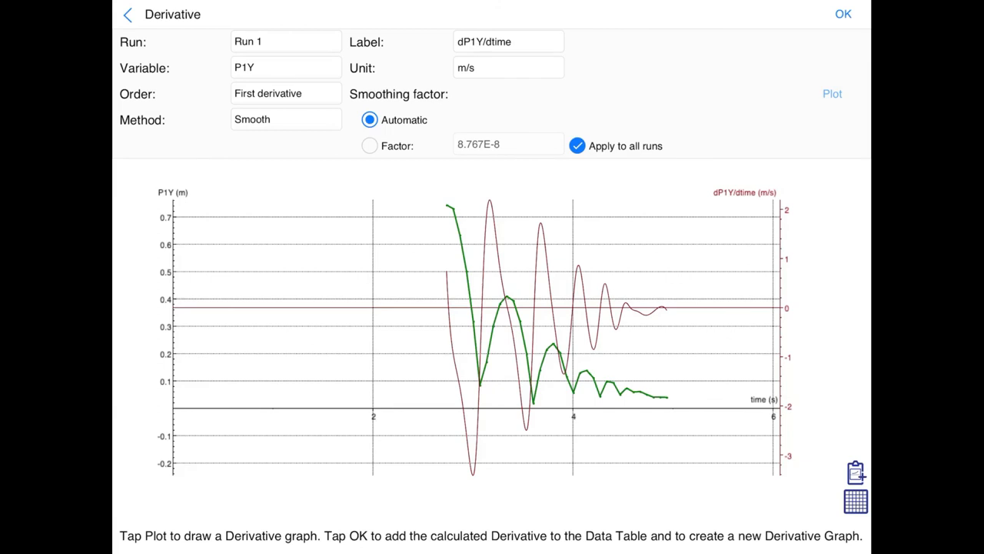
click(286, 120)
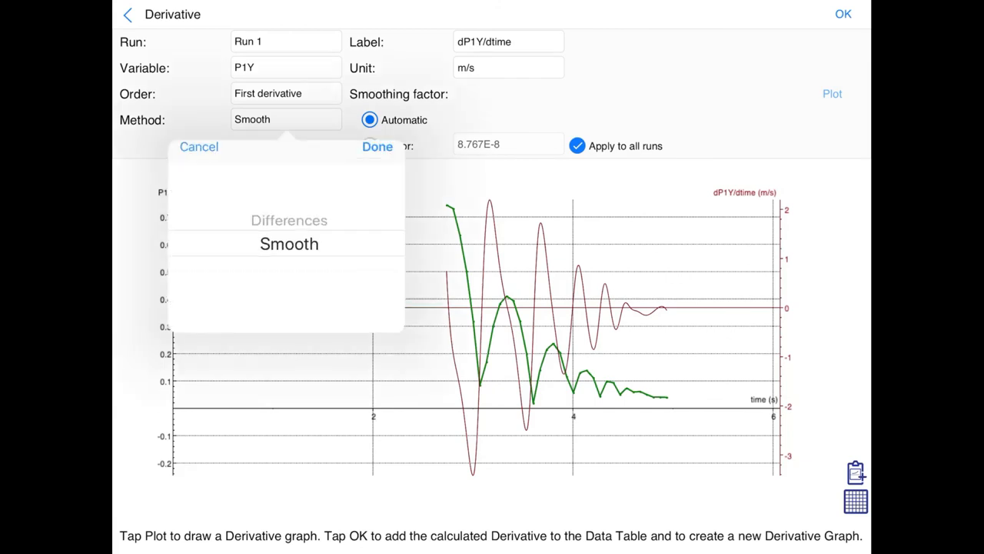
click(288, 221)
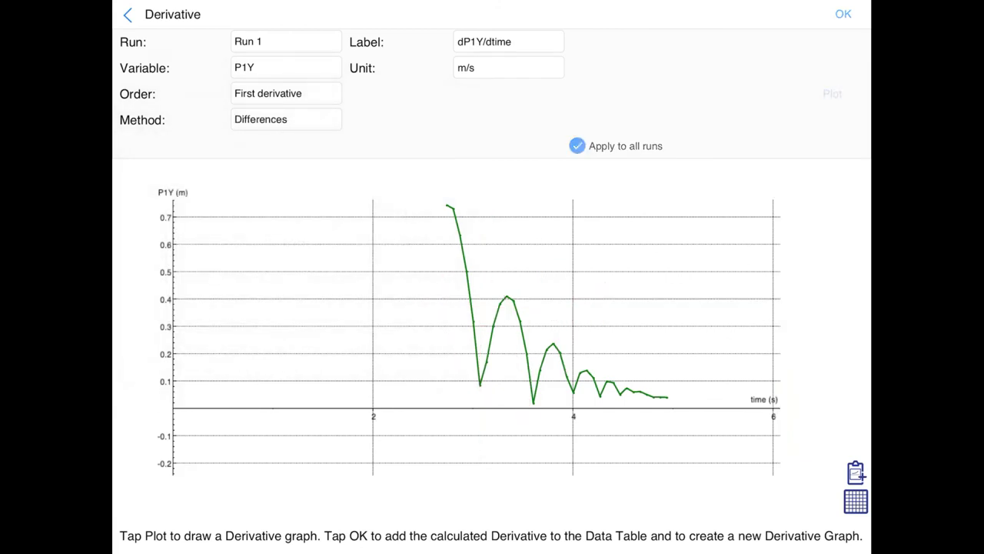
click(843, 13)
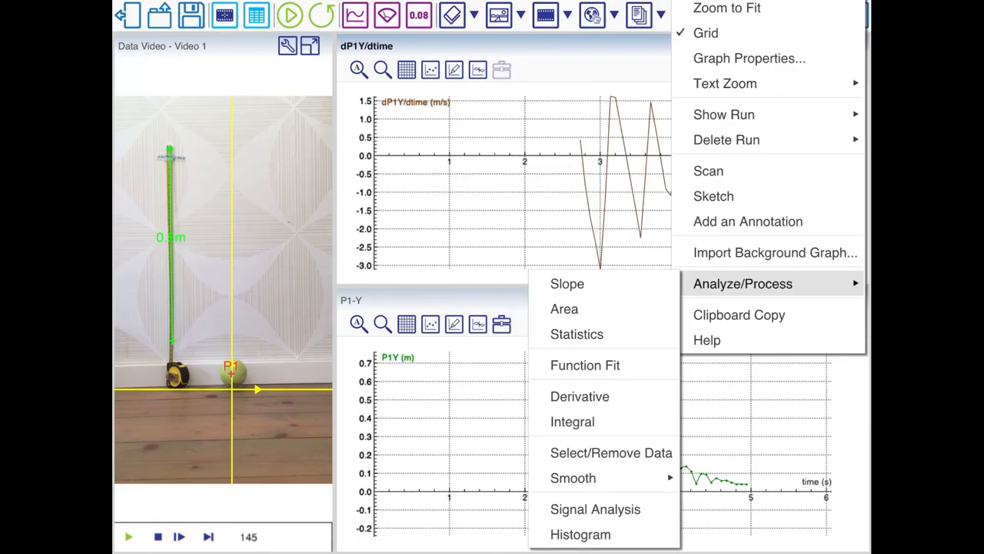
Fit a tangent to the velocity graph at 2.80 s, giving slope -12.37 m/s/s.
click(567, 284)
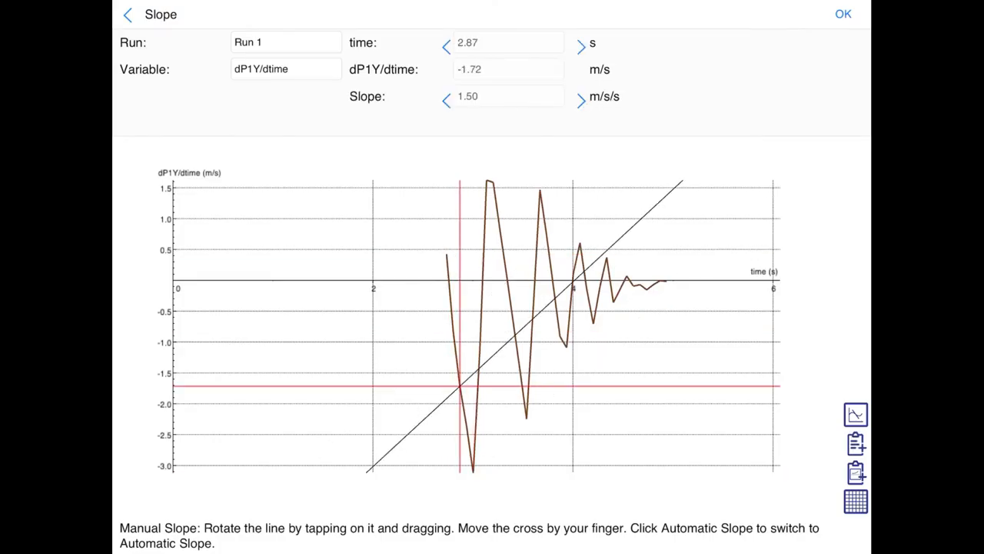
drag(459, 387, 453, 333)
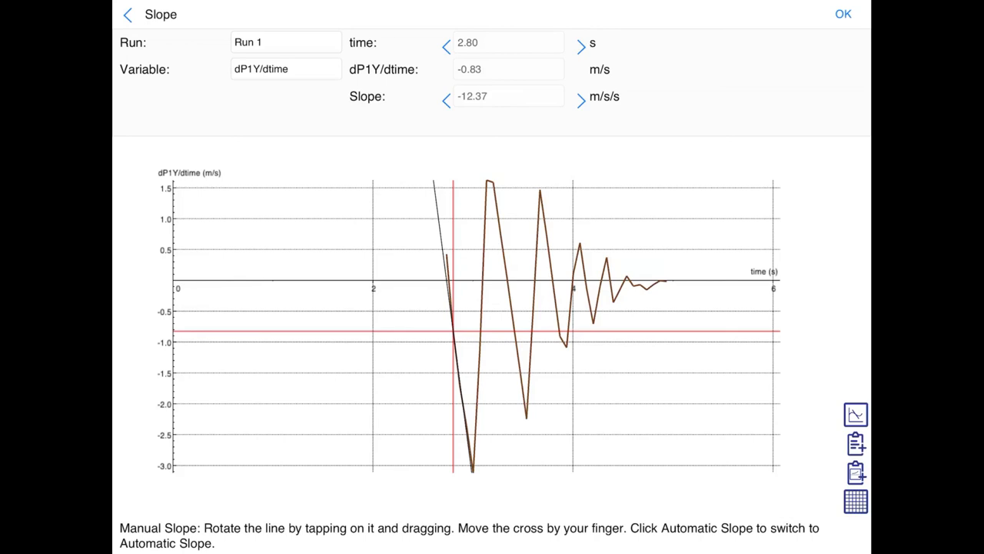
click(844, 14)
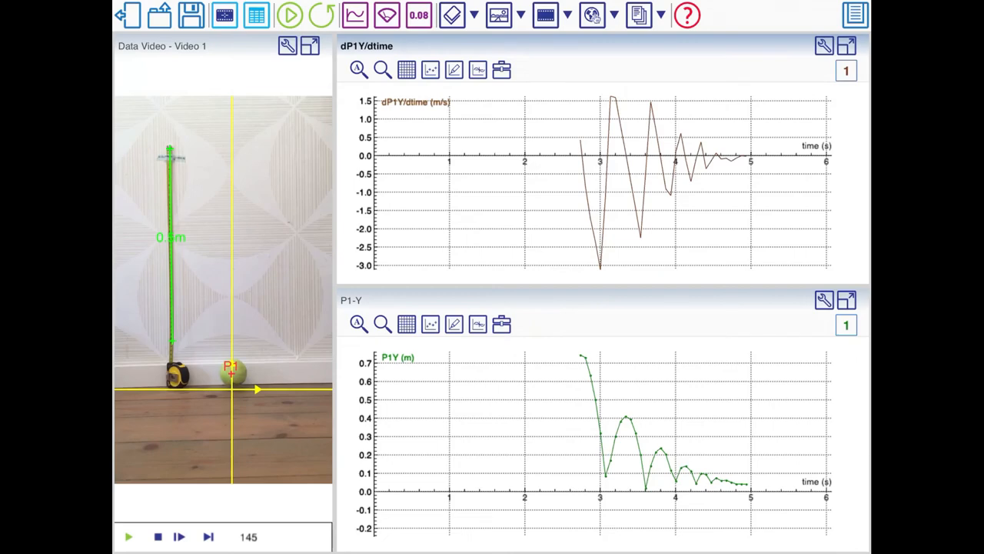